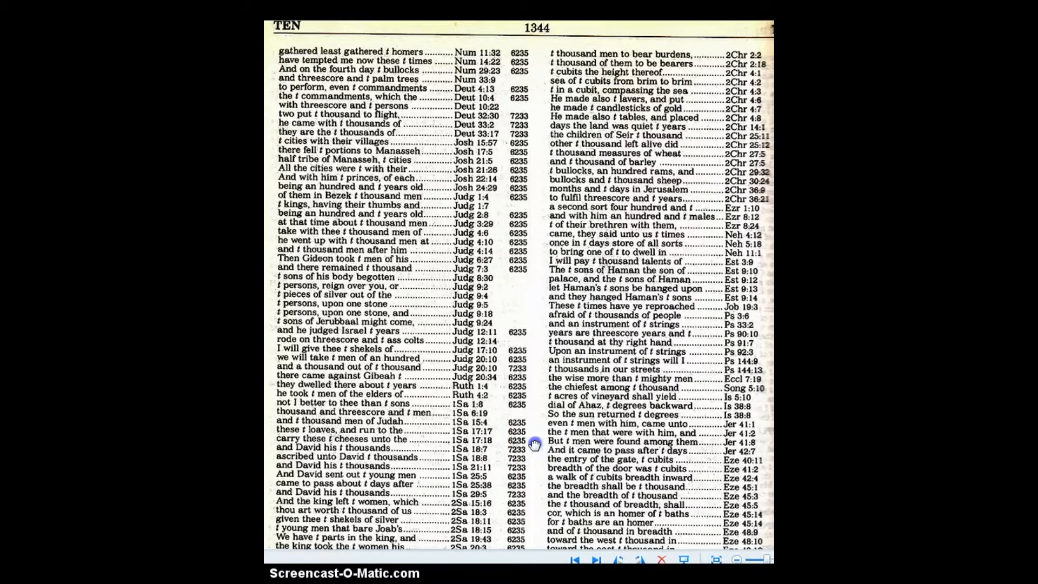
# - Scroll the TEN concordance page down to the Samuel, Kings, Chronicles and Daniel–Luke entries
pyautogui.scroll(-3)
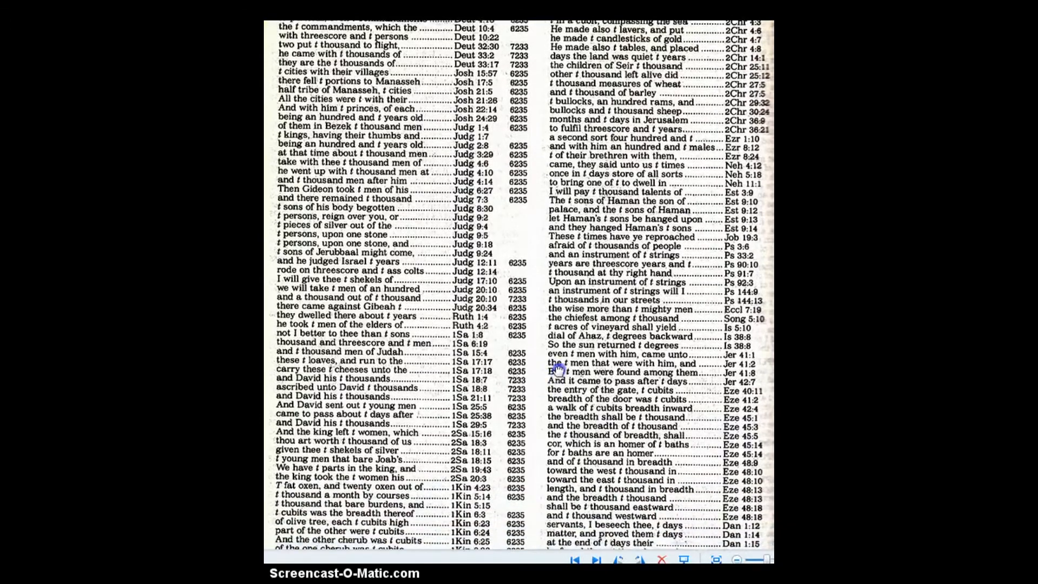
pyautogui.scroll(-3)
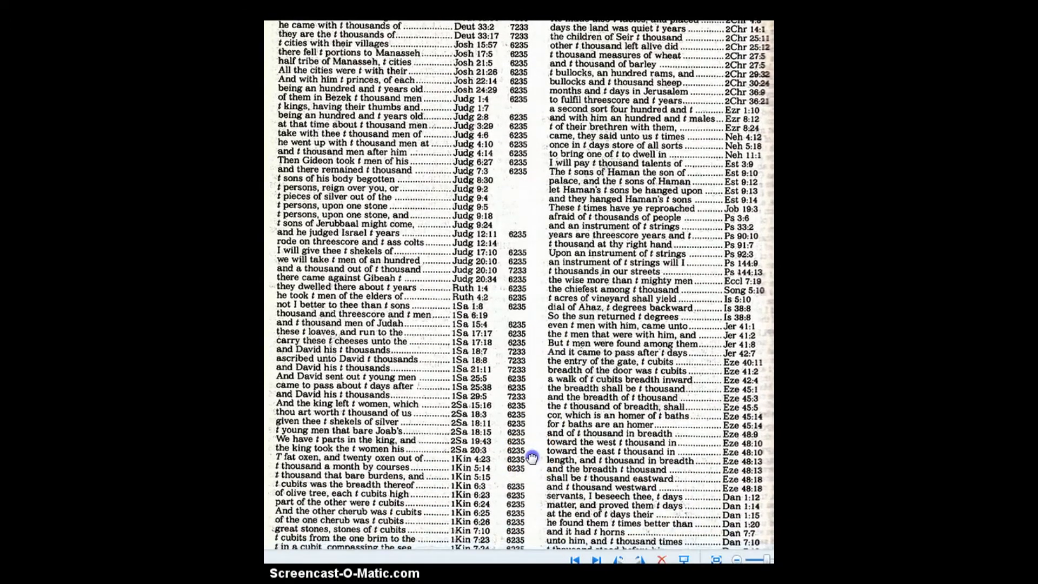
pyautogui.scroll(-3)
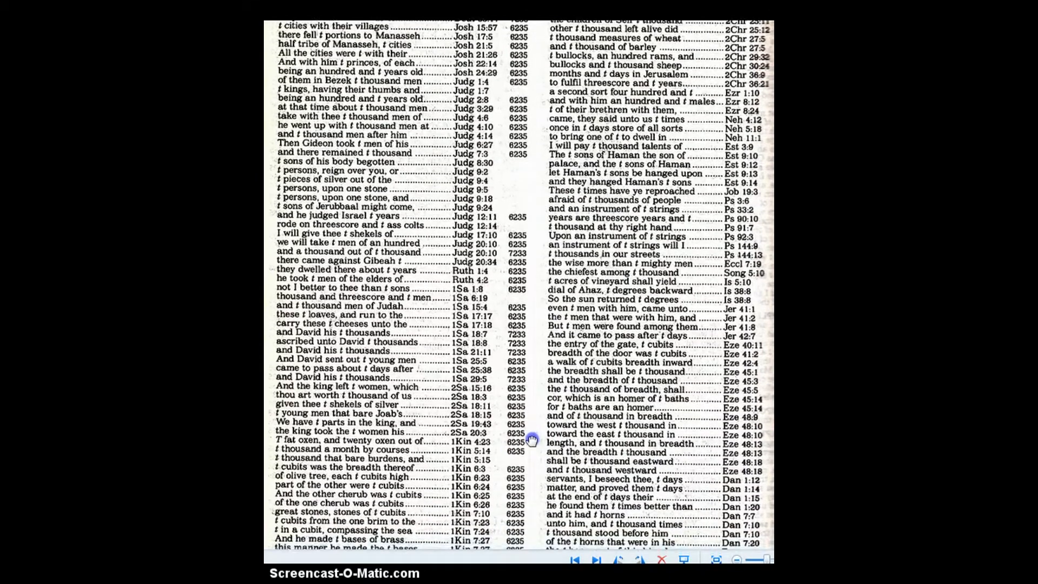
pyautogui.scroll(-3)
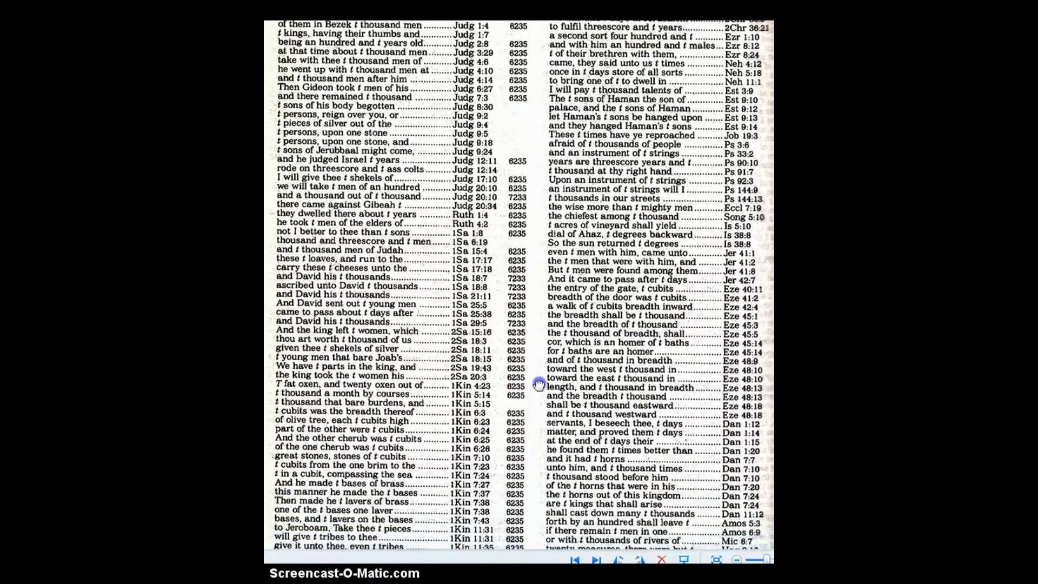
pyautogui.scroll(-3)
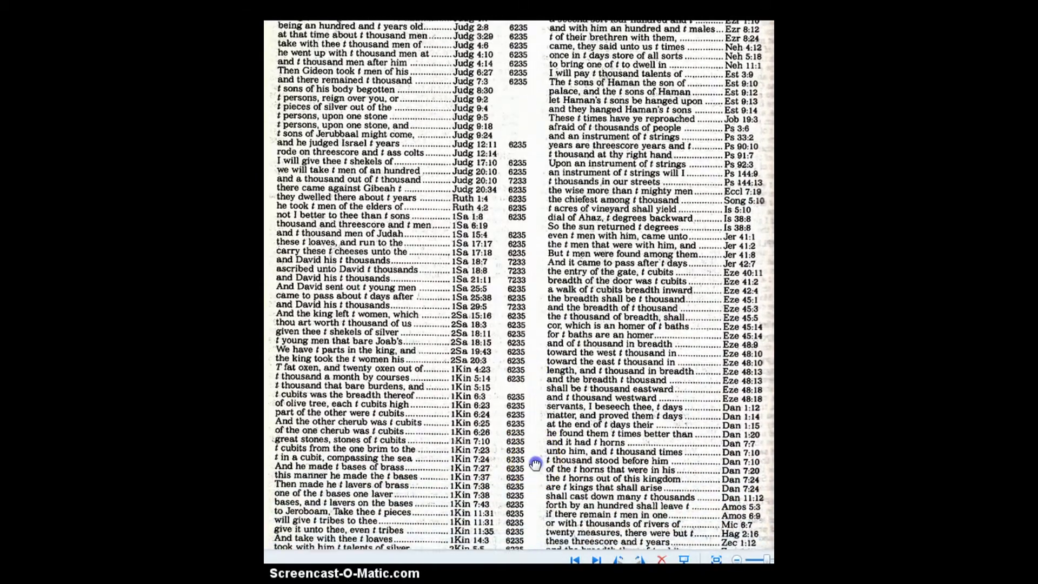
pyautogui.scroll(-3)
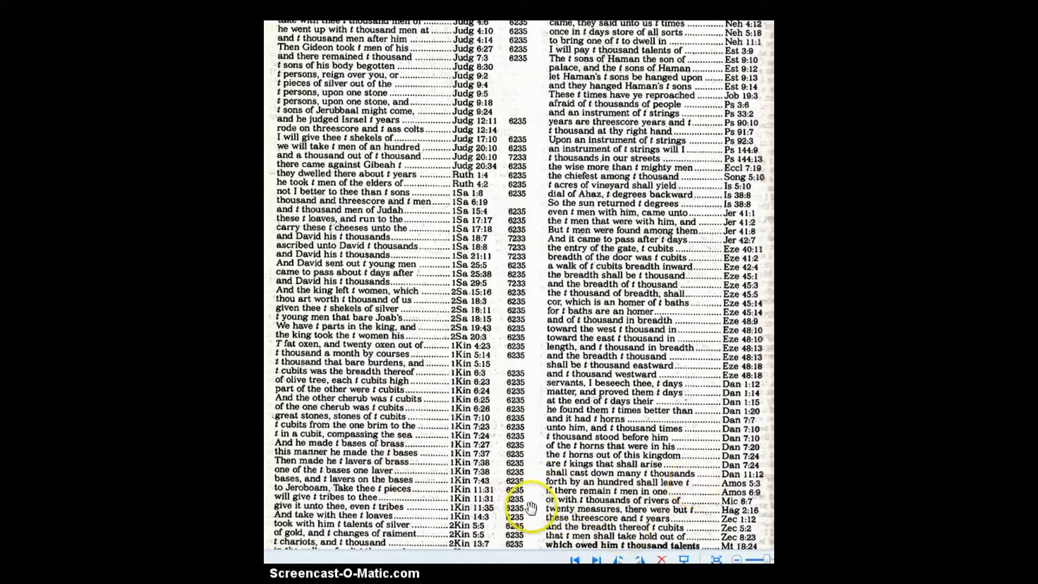
pyautogui.scroll(-3)
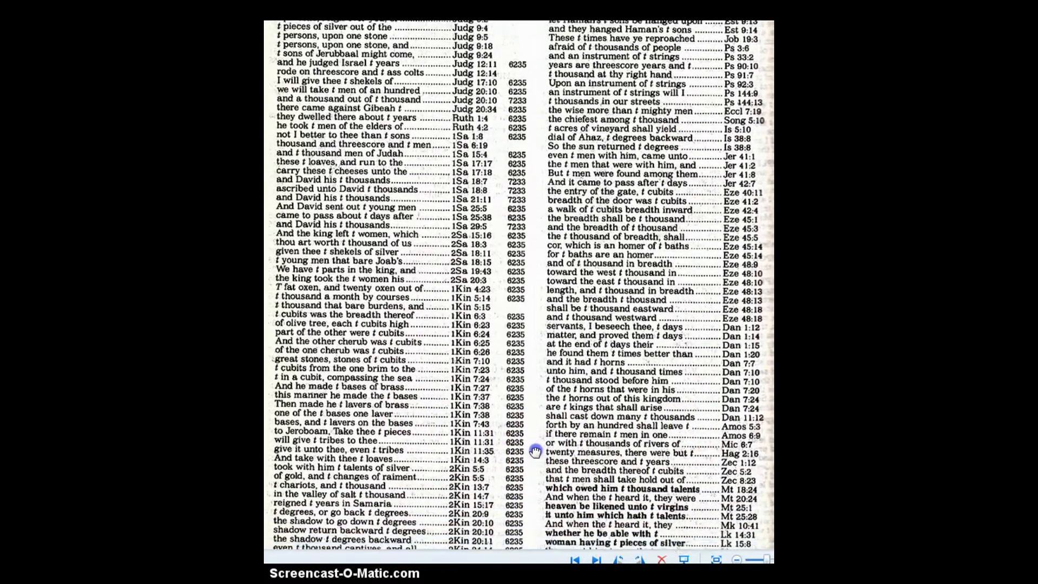
pyautogui.scroll(-3)
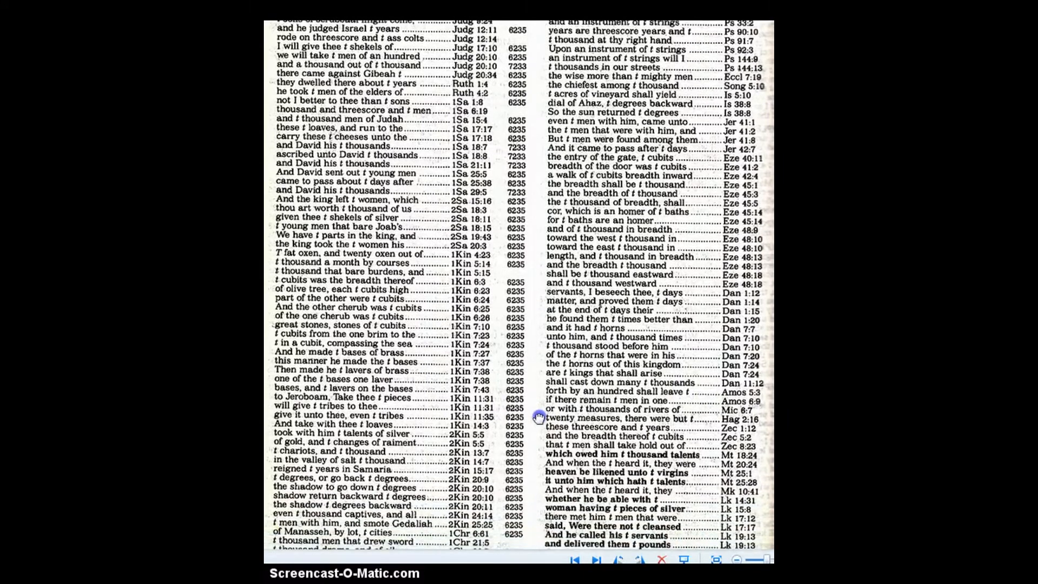
pyautogui.scroll(-3)
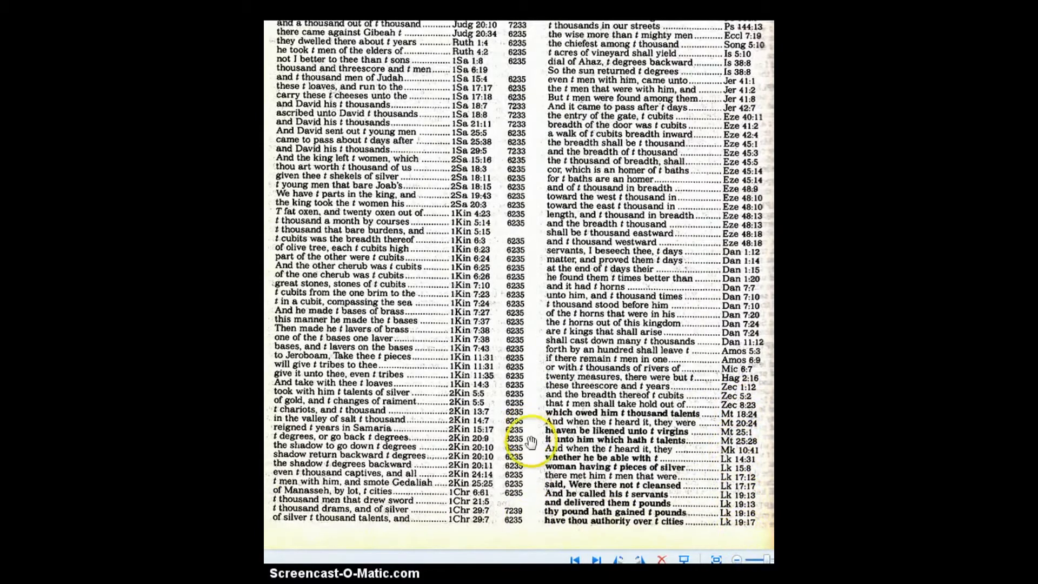
pyautogui.moveTo(676, 454)
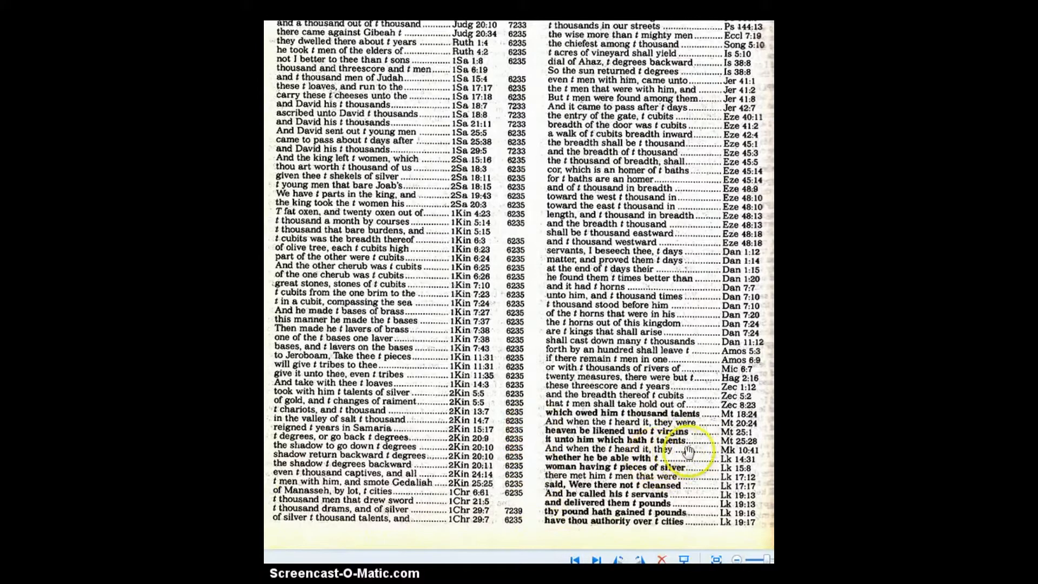
pyautogui.moveTo(544, 477)
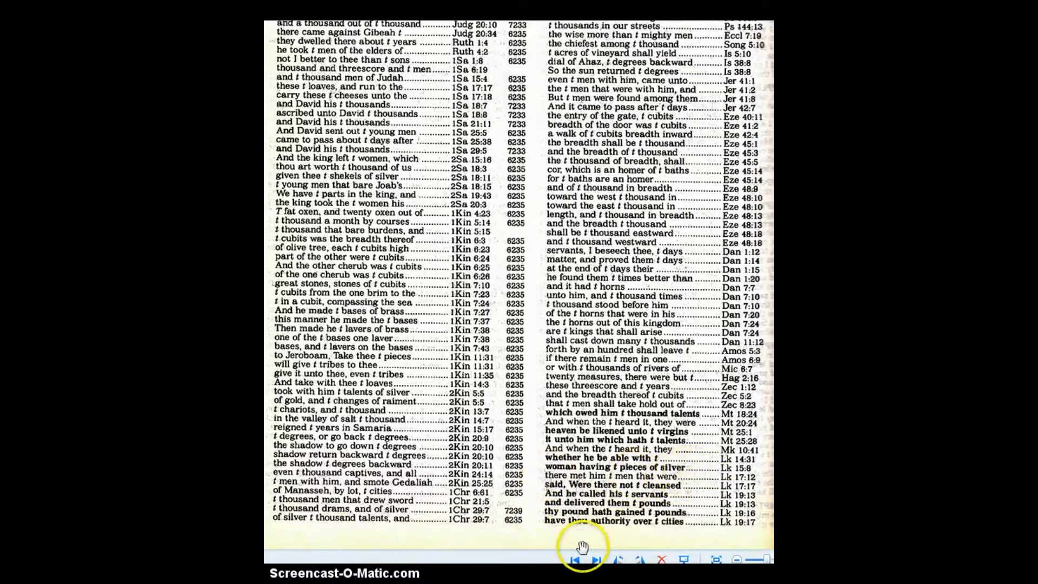
pyautogui.moveTo(689, 495)
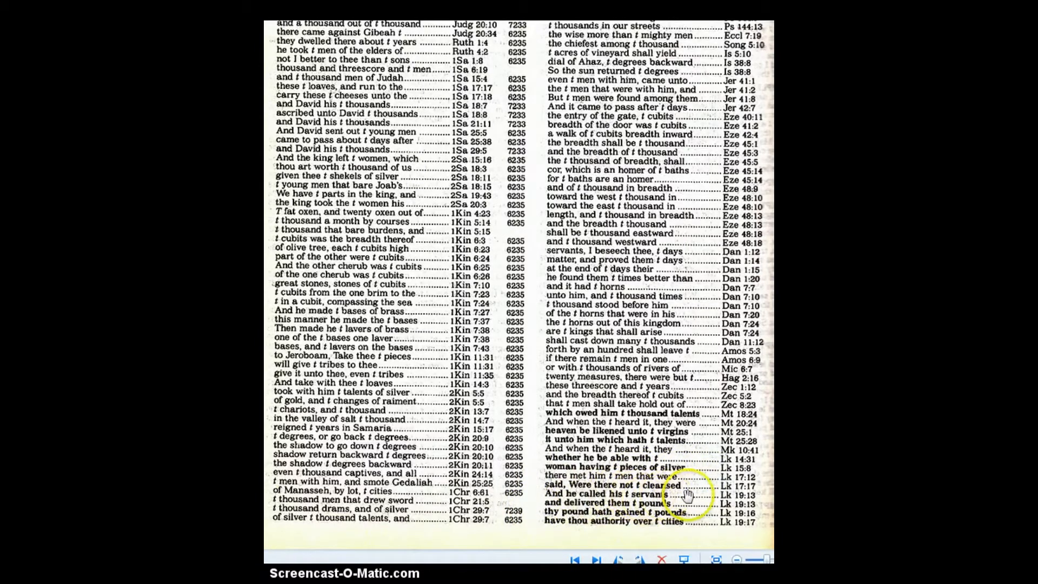
pyautogui.moveTo(536, 531)
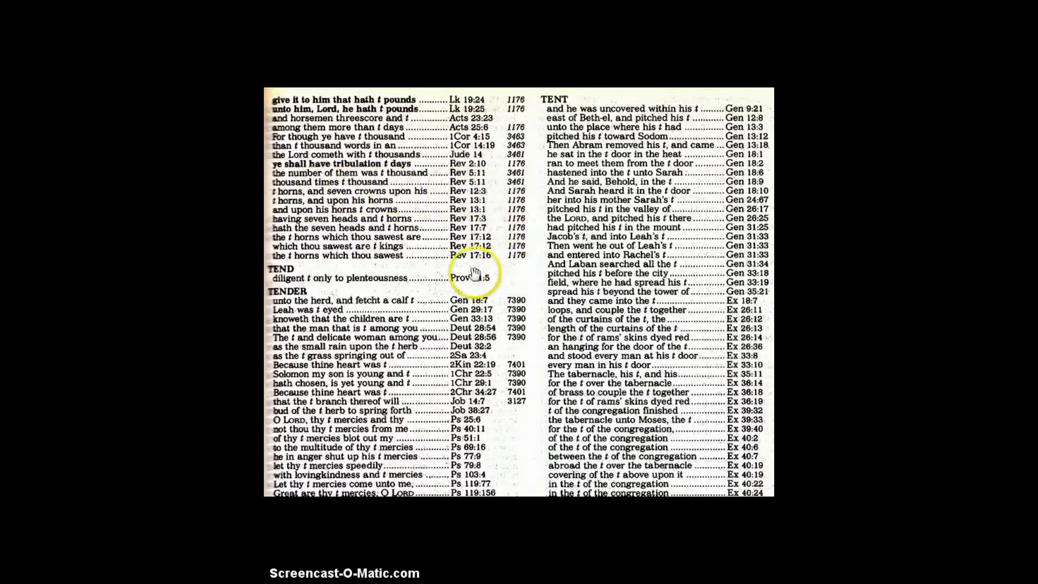
pyautogui.moveTo(276, 197)
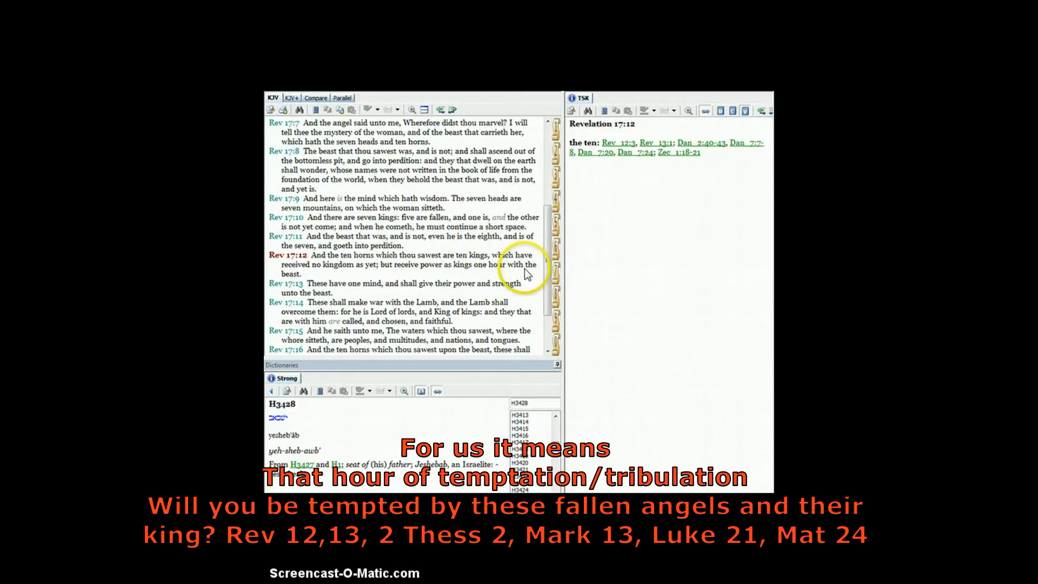
pyautogui.moveTo(376, 272)
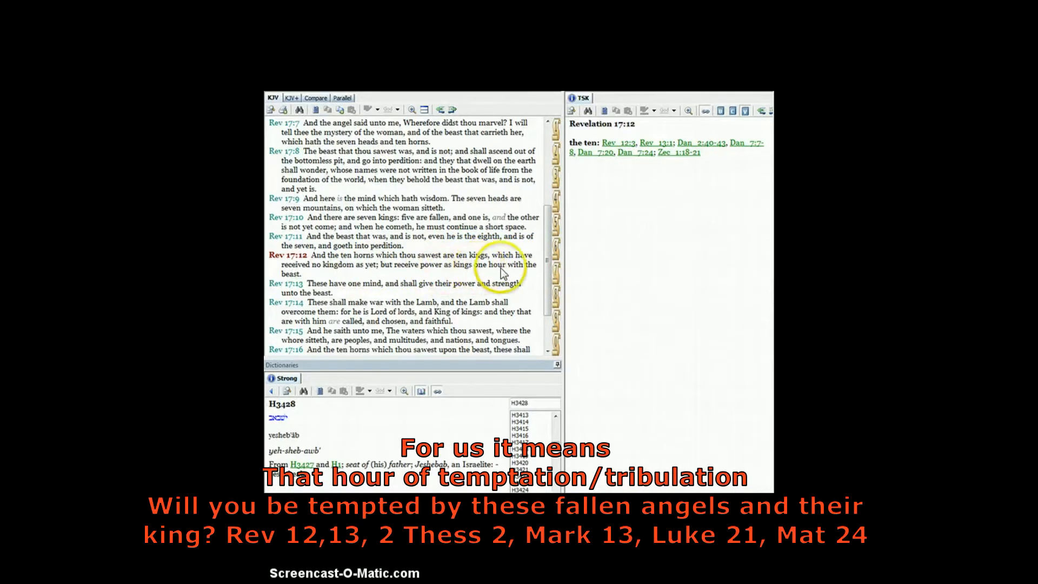
pyautogui.moveTo(530, 276)
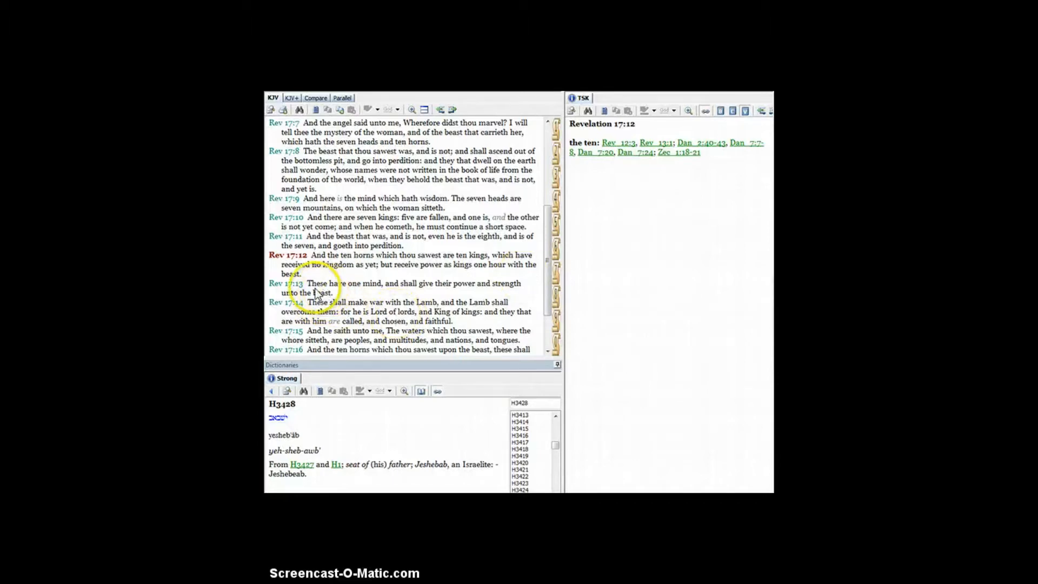
pyautogui.moveTo(519, 293)
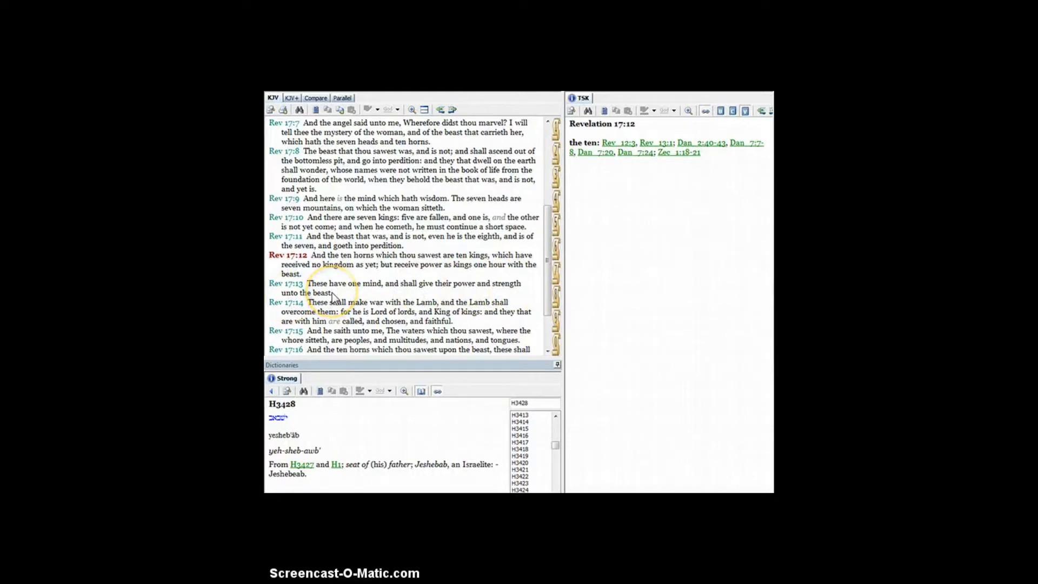
pyautogui.moveTo(649, 173)
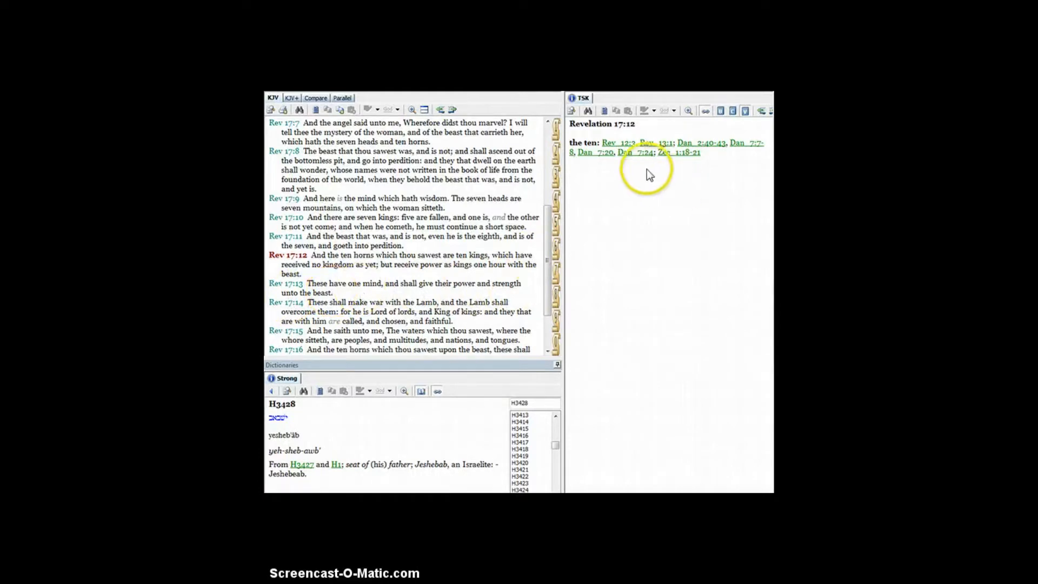
pyautogui.moveTo(698, 168)
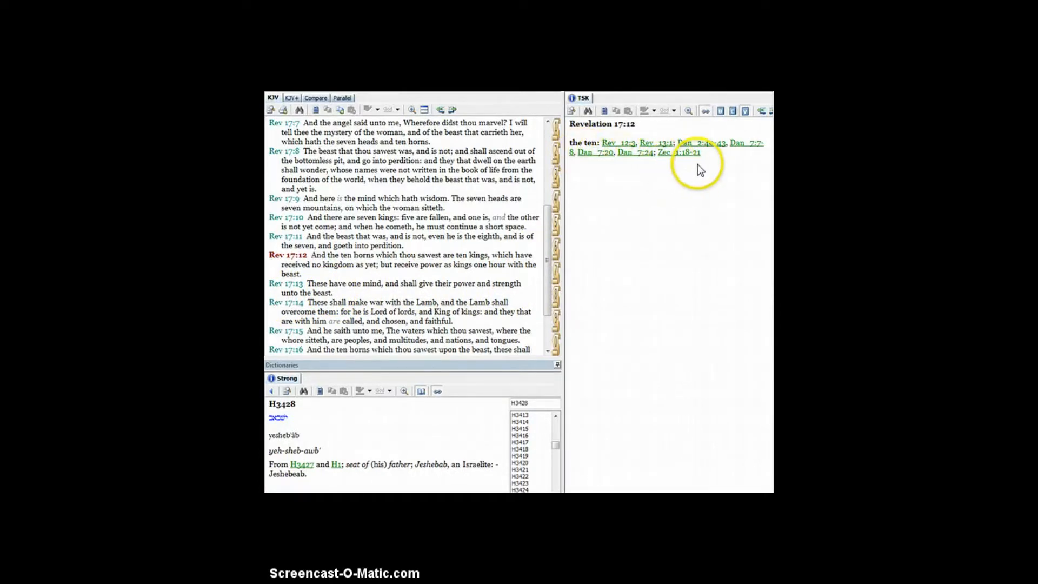
pyautogui.moveTo(595, 154)
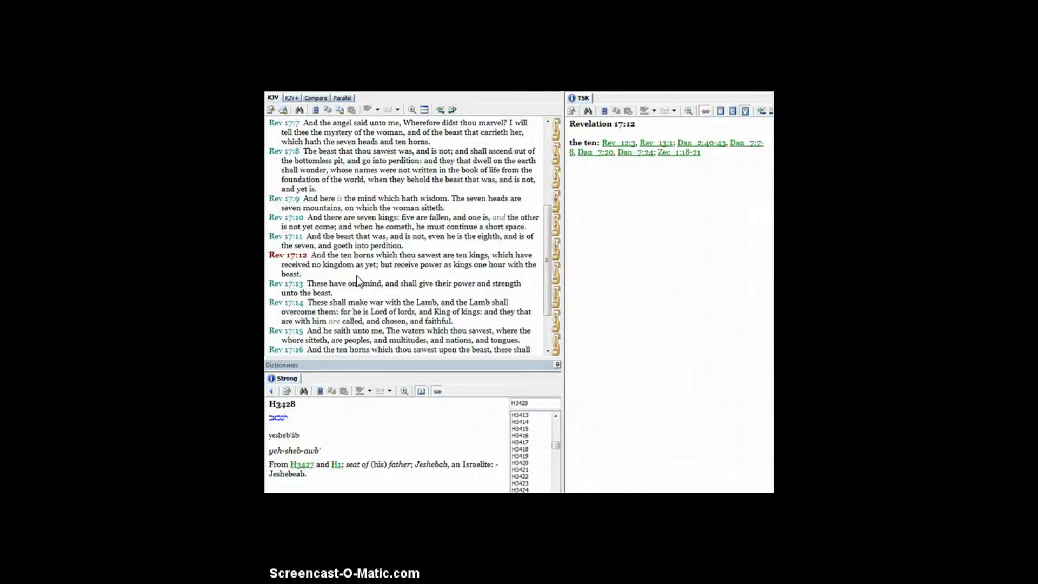
pyautogui.moveTo(360, 275)
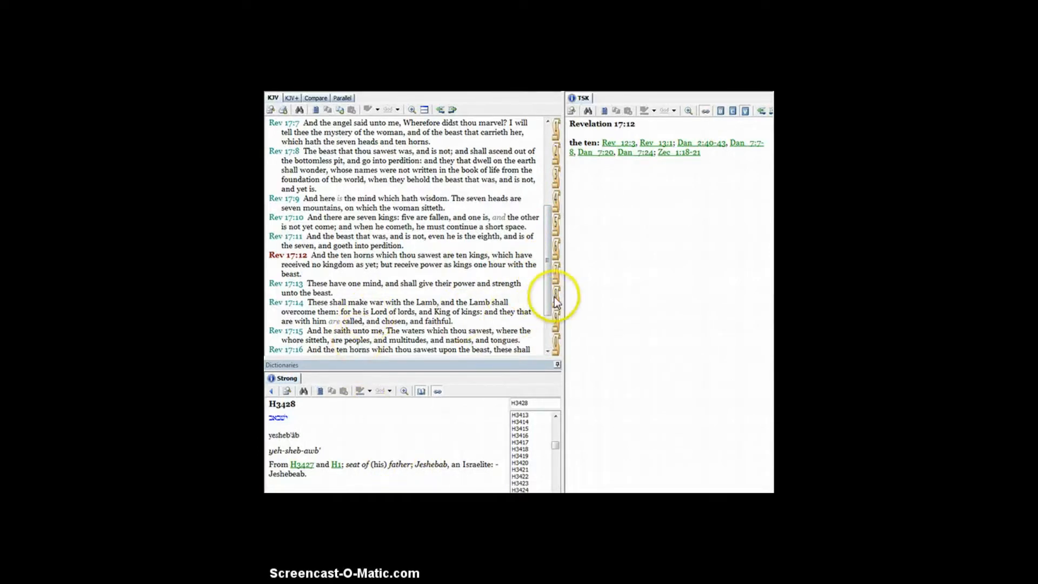
# - Select Revelation 17:16 in the KJV pane so the TSK shows its ten-horns cross-references
pyautogui.moveTo(555, 294); pyautogui.dragTo(546, 314)
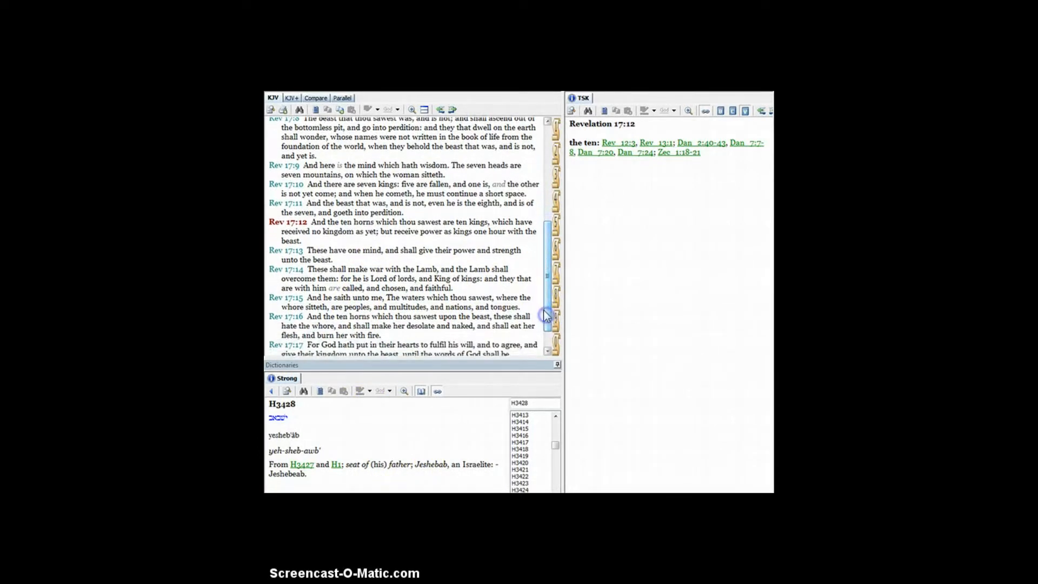
pyautogui.scroll(-3)
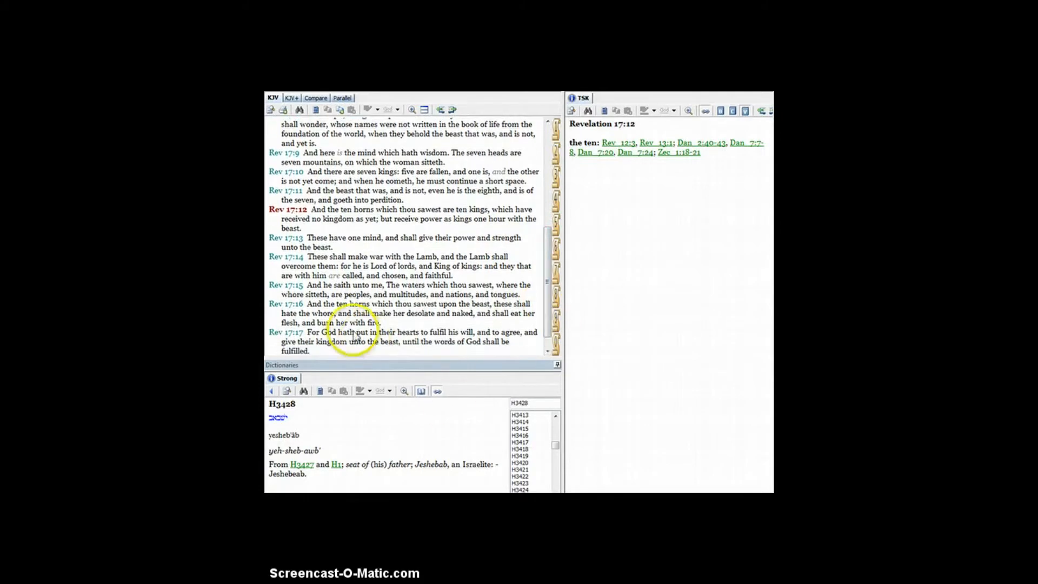
pyautogui.click(285, 303)
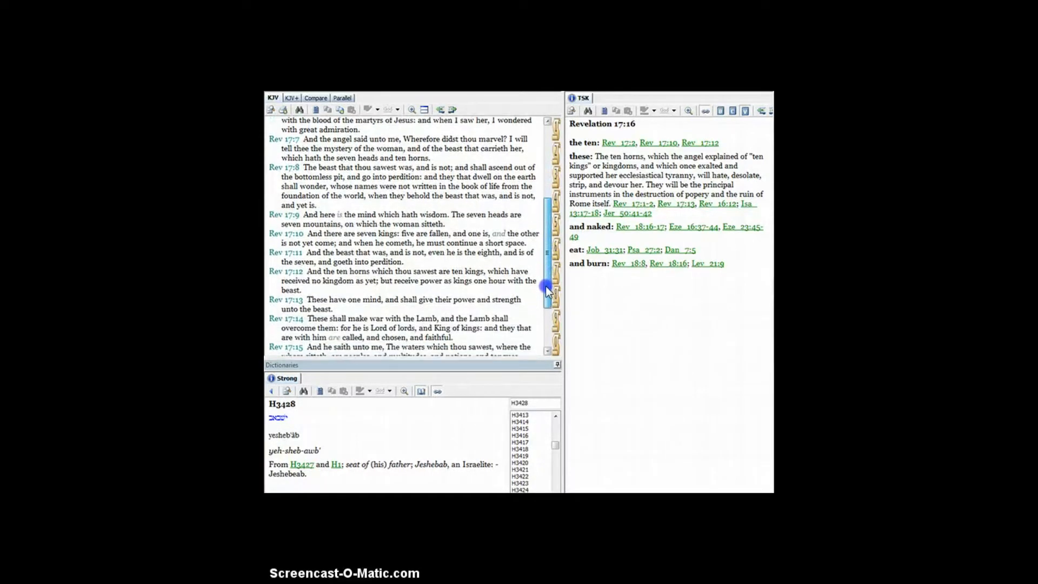
pyautogui.scroll(-3)
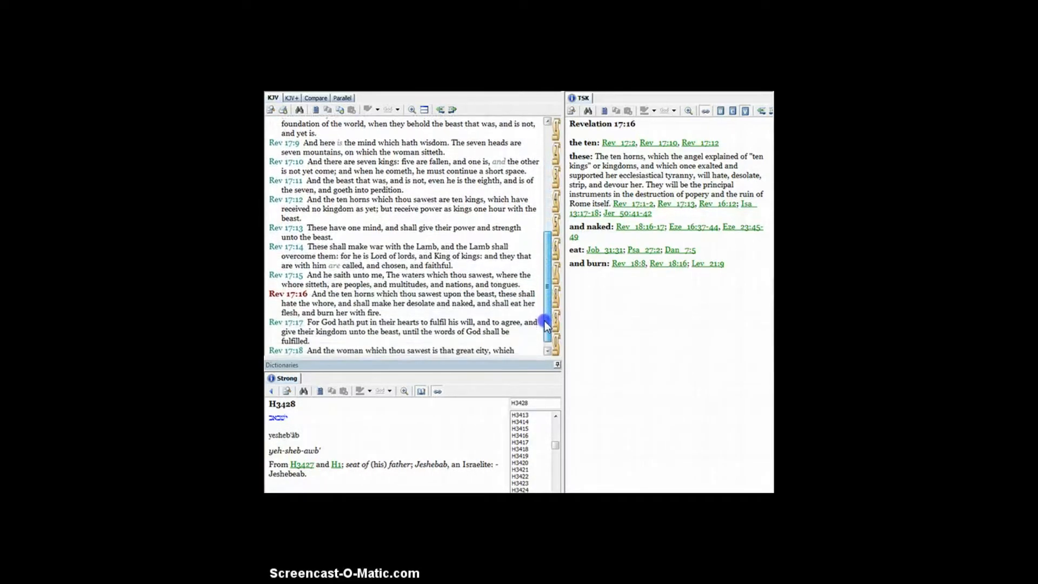
pyautogui.scroll(-3)
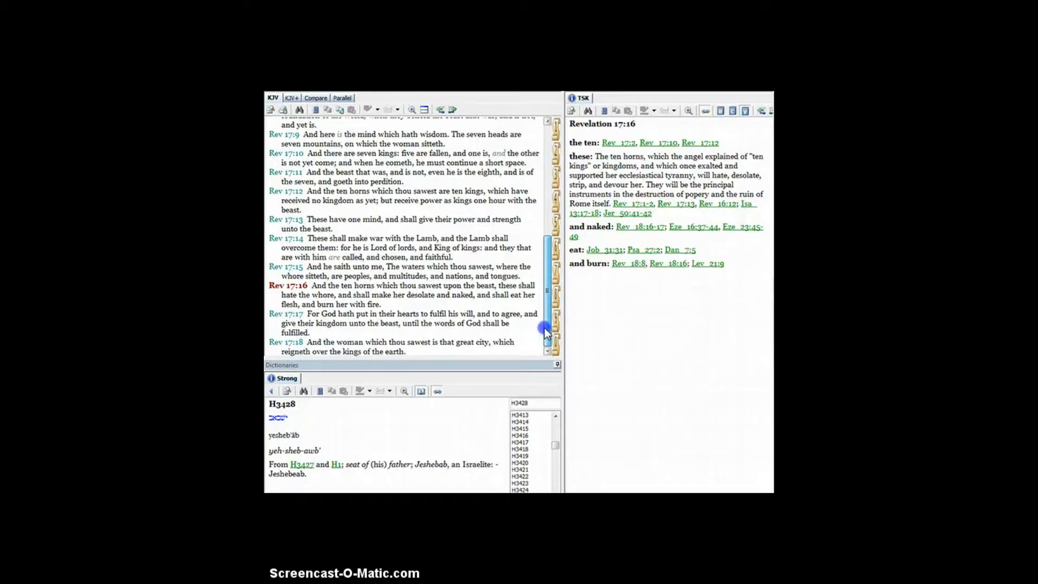
pyautogui.moveTo(546, 333)
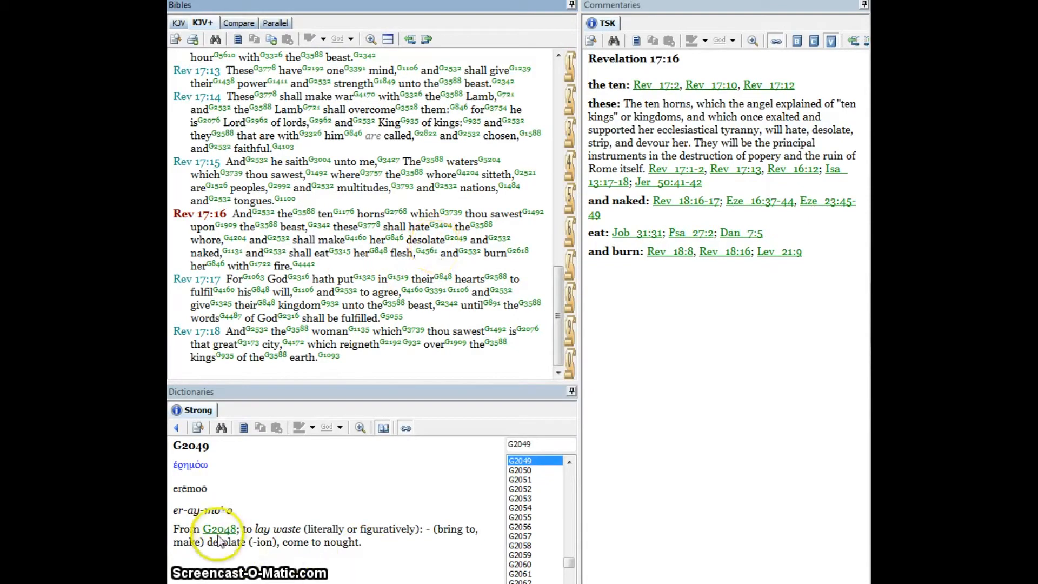
pyautogui.moveTo(318, 542)
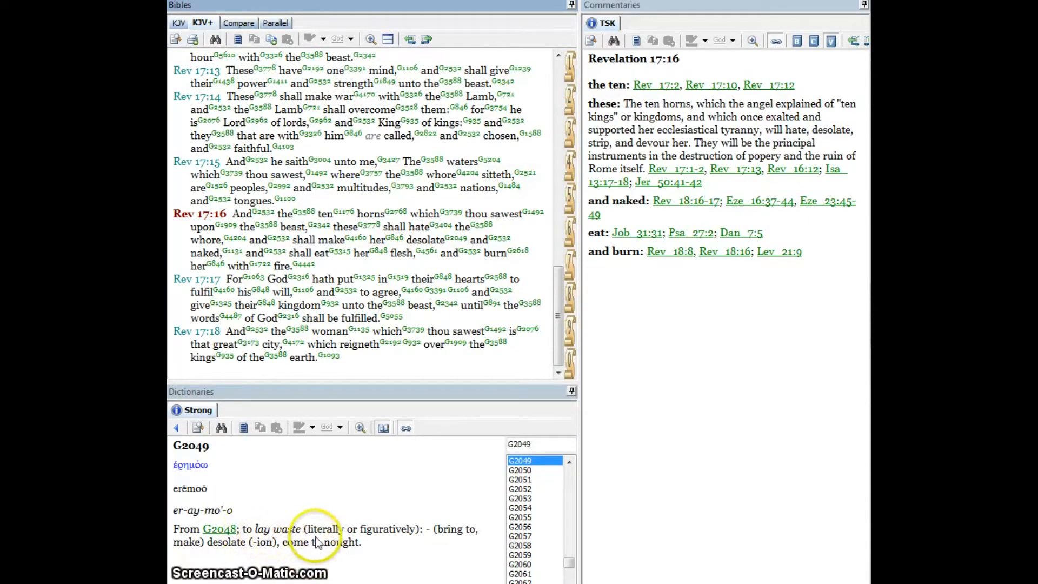
pyautogui.moveTo(405, 542)
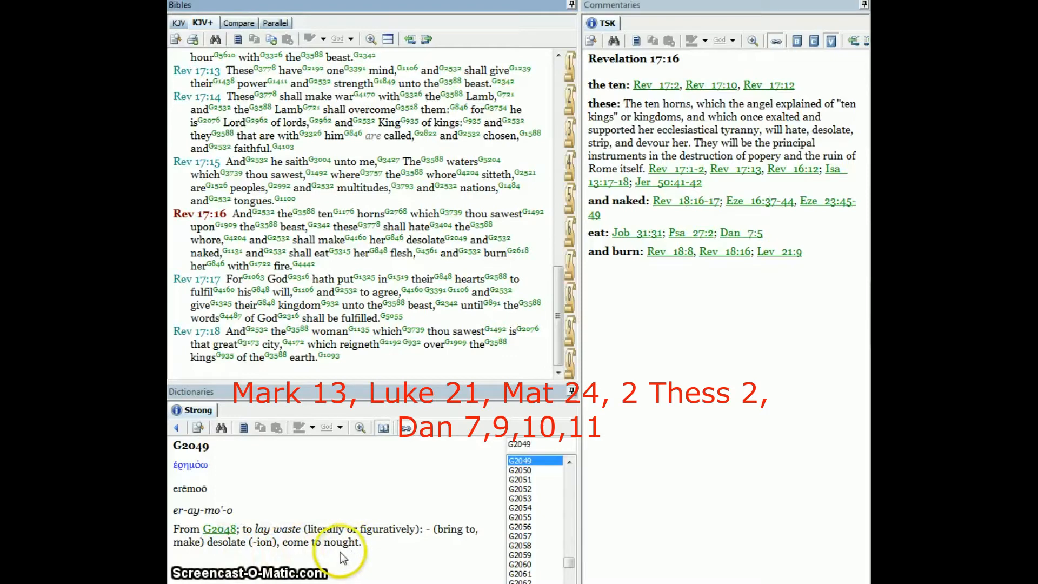
pyautogui.moveTo(236, 525)
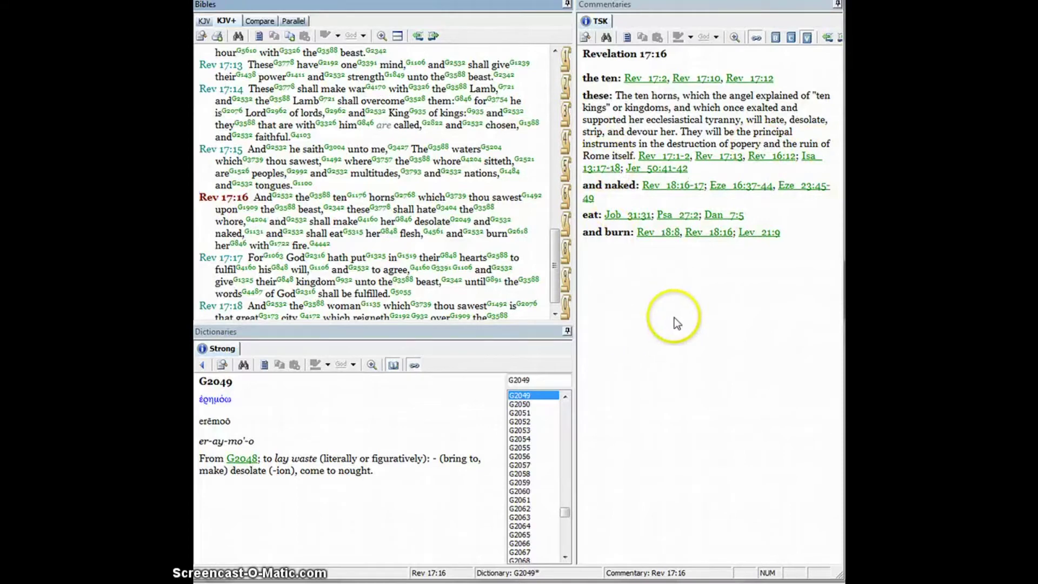
pyautogui.moveTo(573, 199)
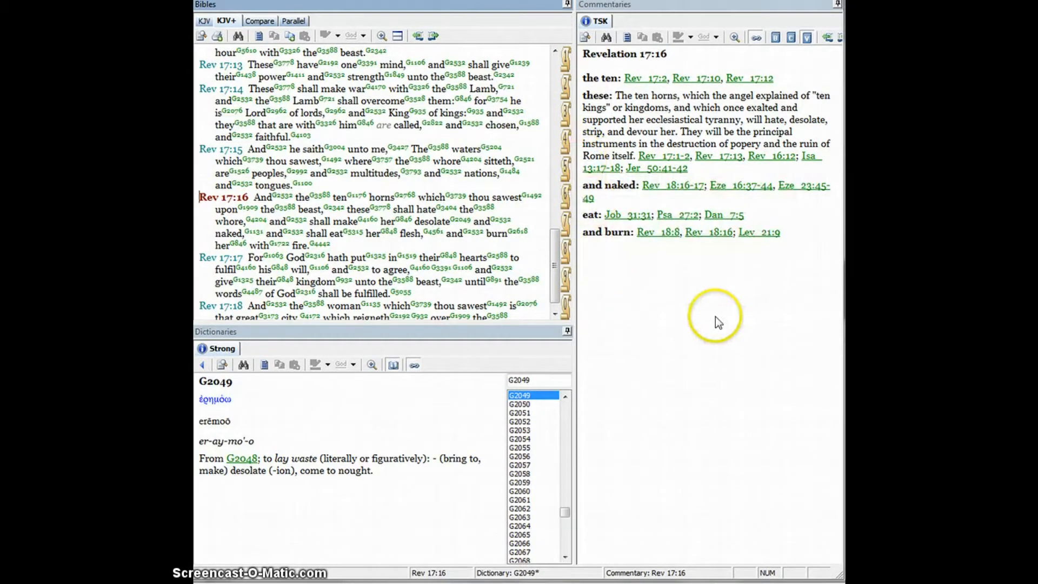
pyautogui.moveTo(715, 324)
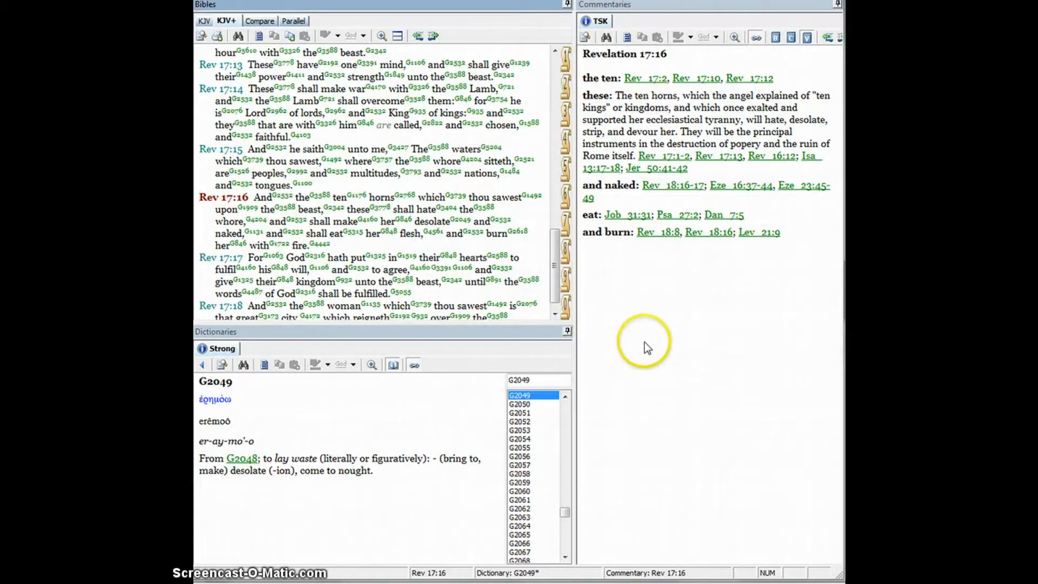
pyautogui.moveTo(707, 331)
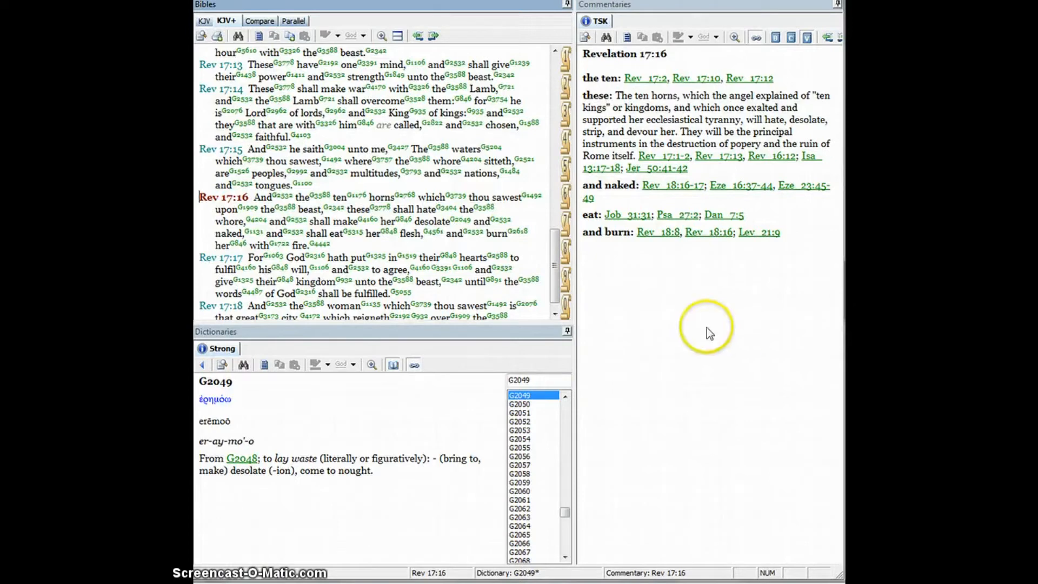
pyautogui.moveTo(621, 275)
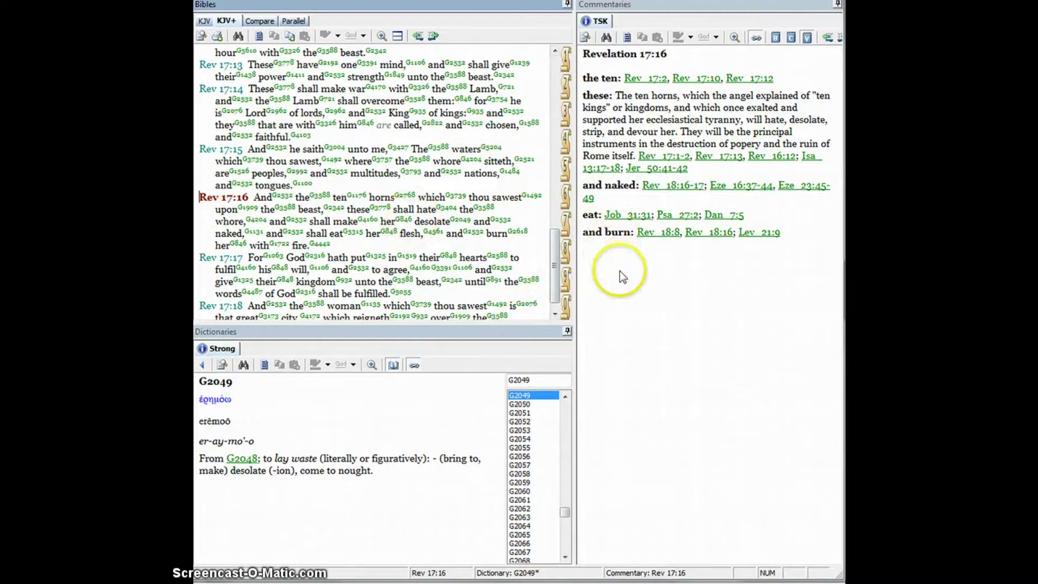
pyautogui.moveTo(355, 198)
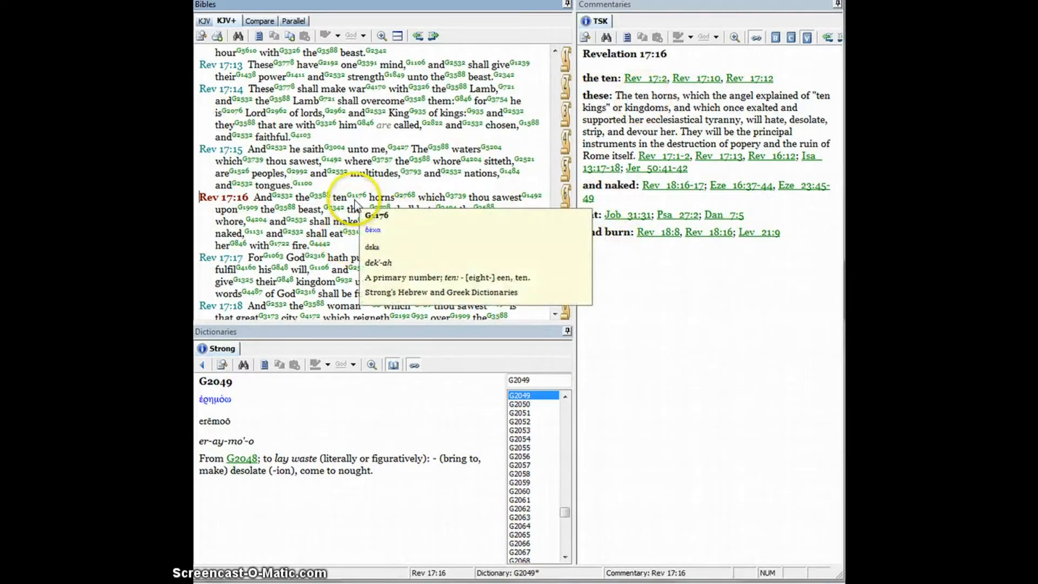
pyautogui.moveTo(408, 200)
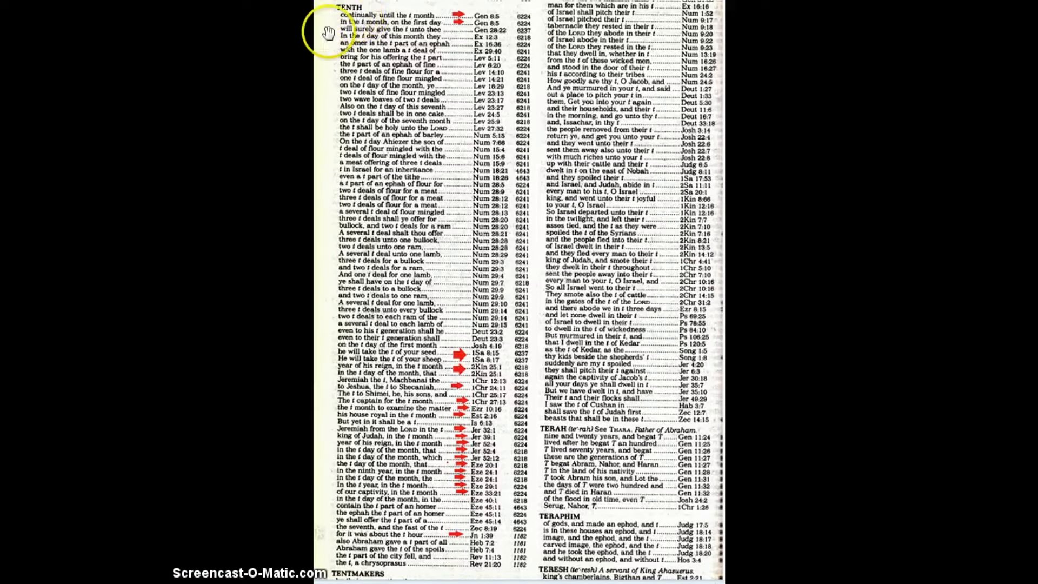
pyautogui.moveTo(313, 493)
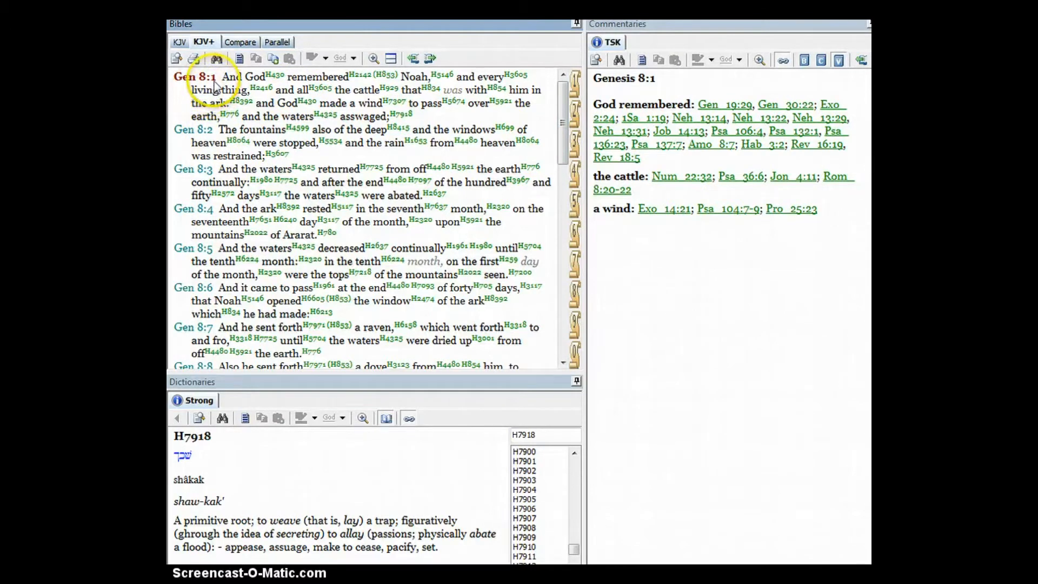
pyautogui.moveTo(433, 125)
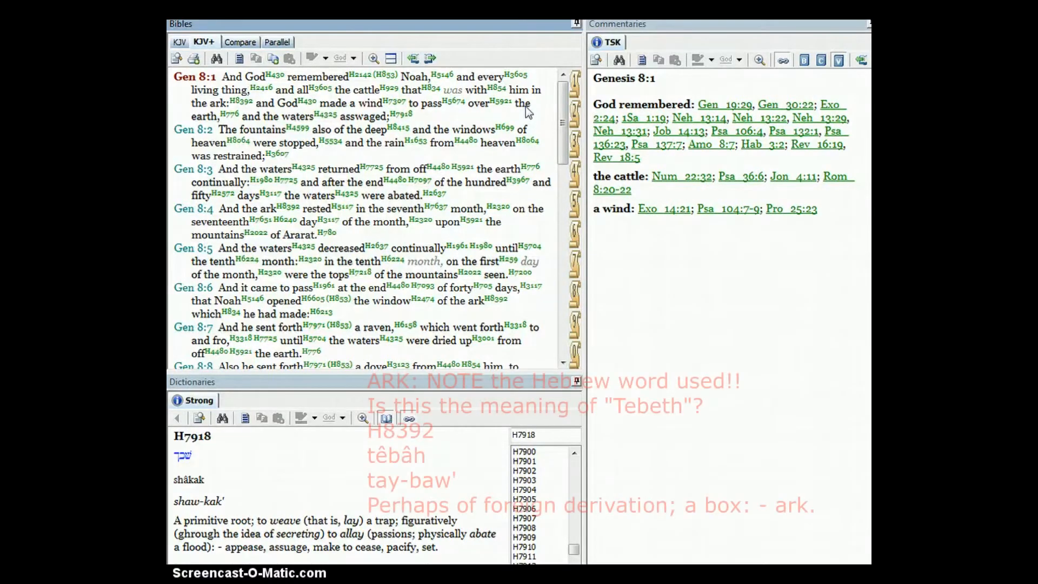
pyautogui.moveTo(210, 115)
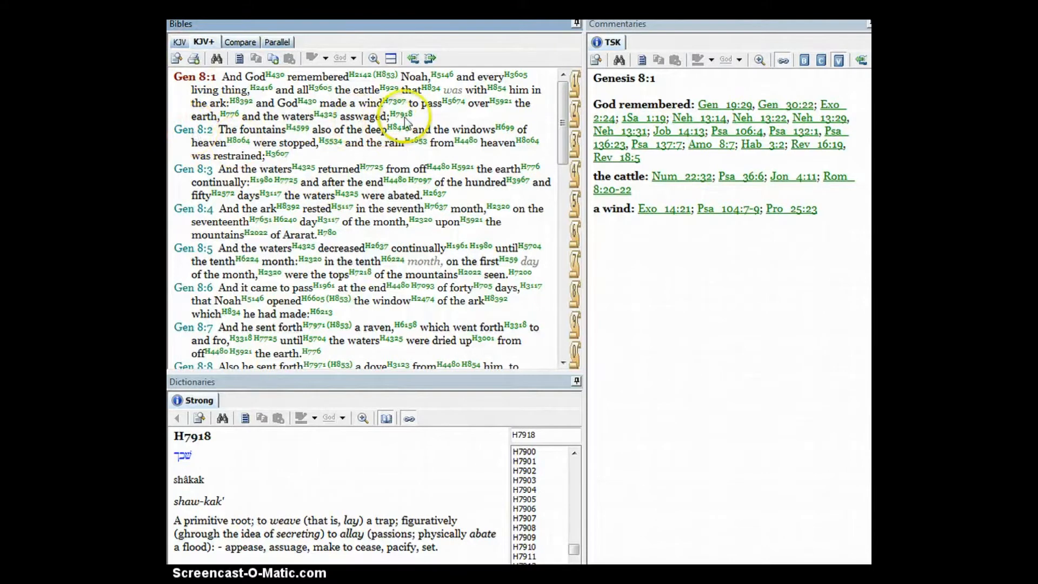
pyautogui.moveTo(400, 115)
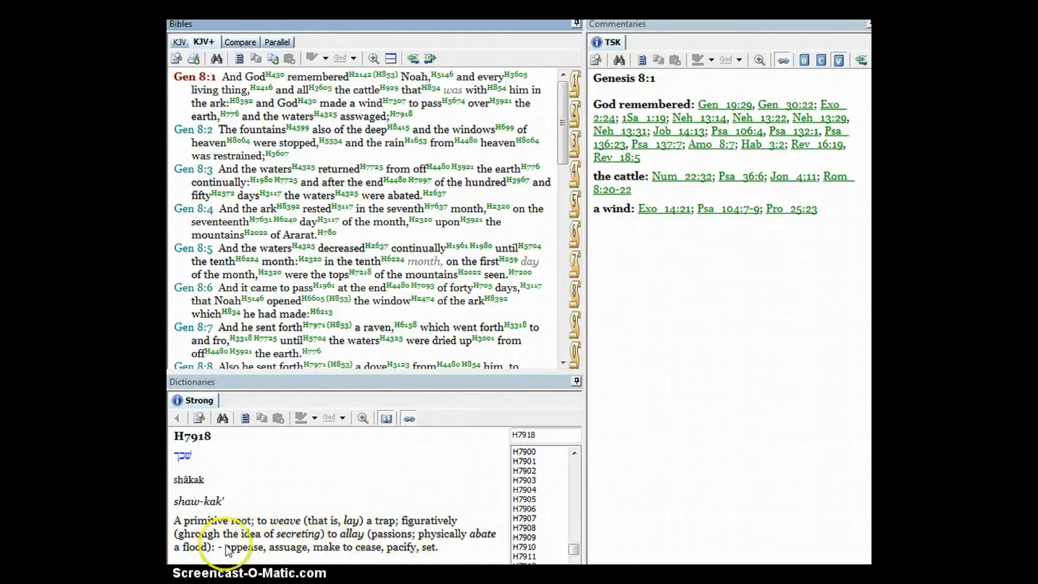
pyautogui.moveTo(323, 553)
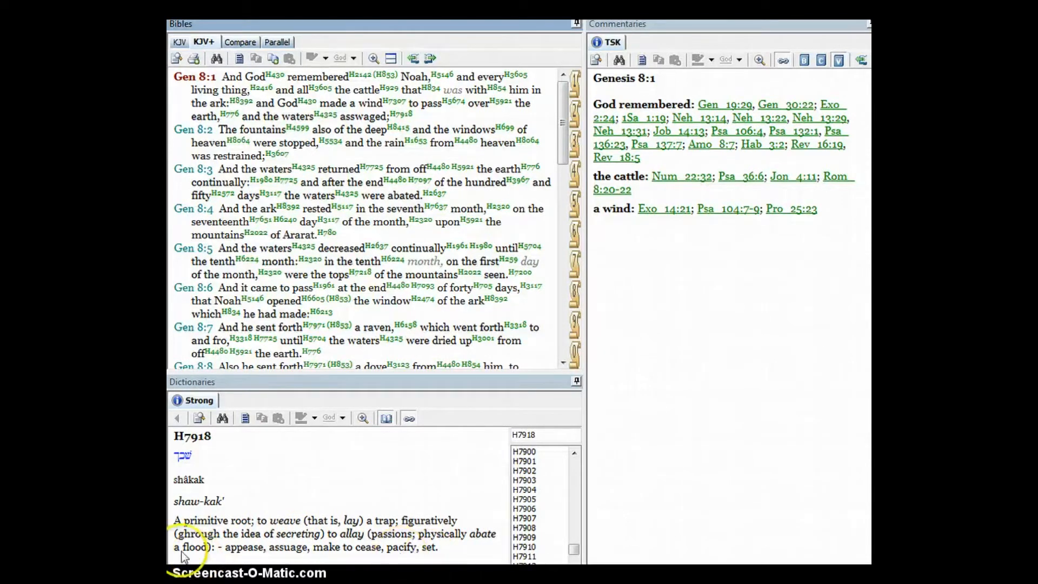
pyautogui.moveTo(859, 154)
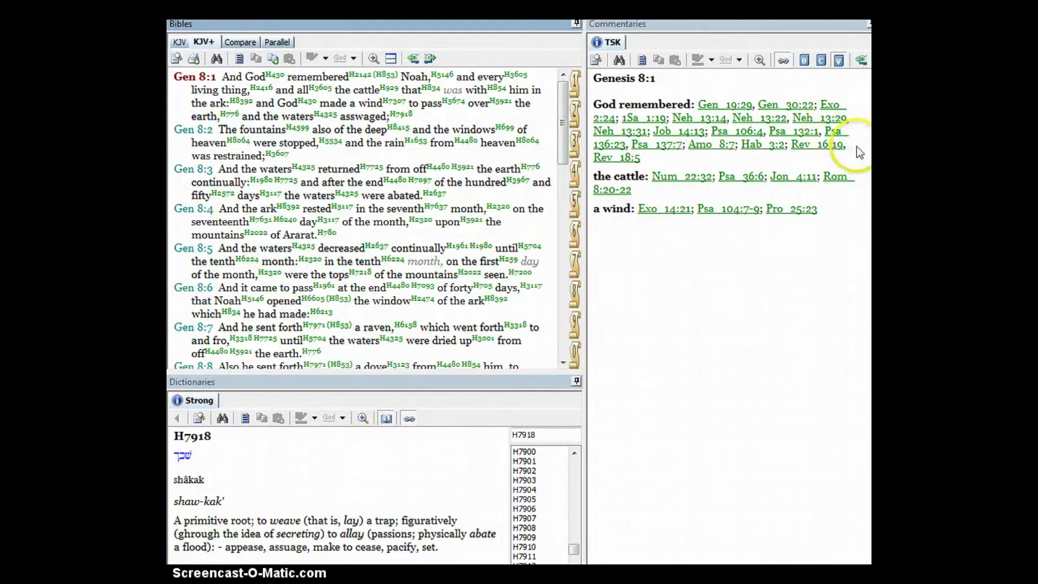
pyautogui.moveTo(792, 270)
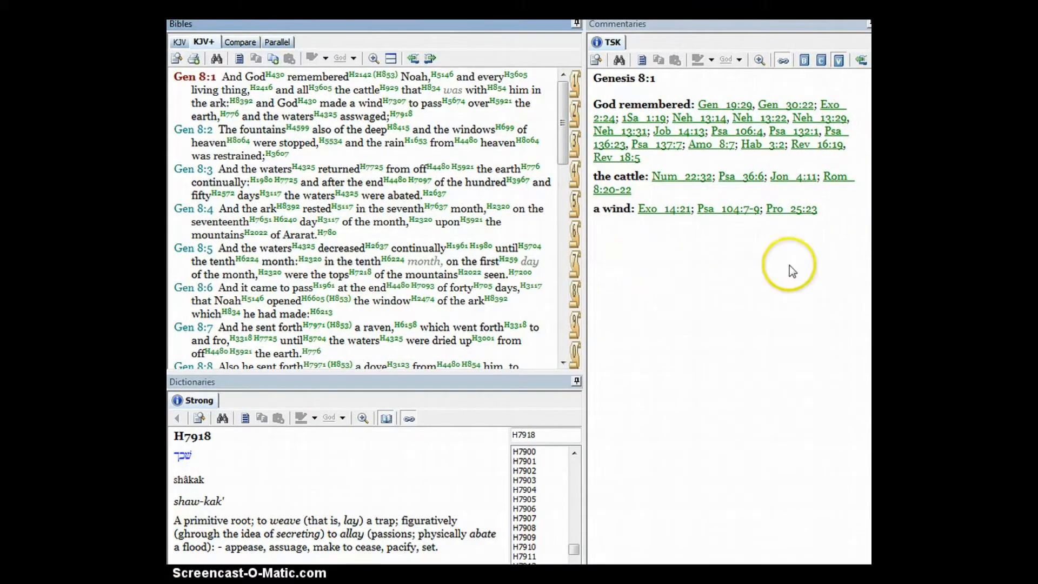
pyautogui.moveTo(817, 145)
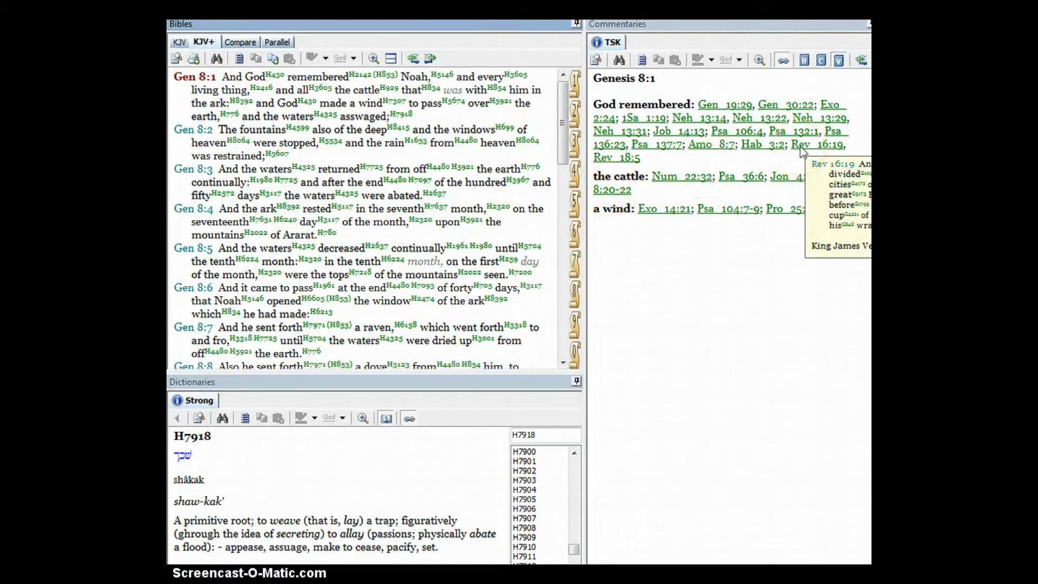
pyautogui.moveTo(611, 158)
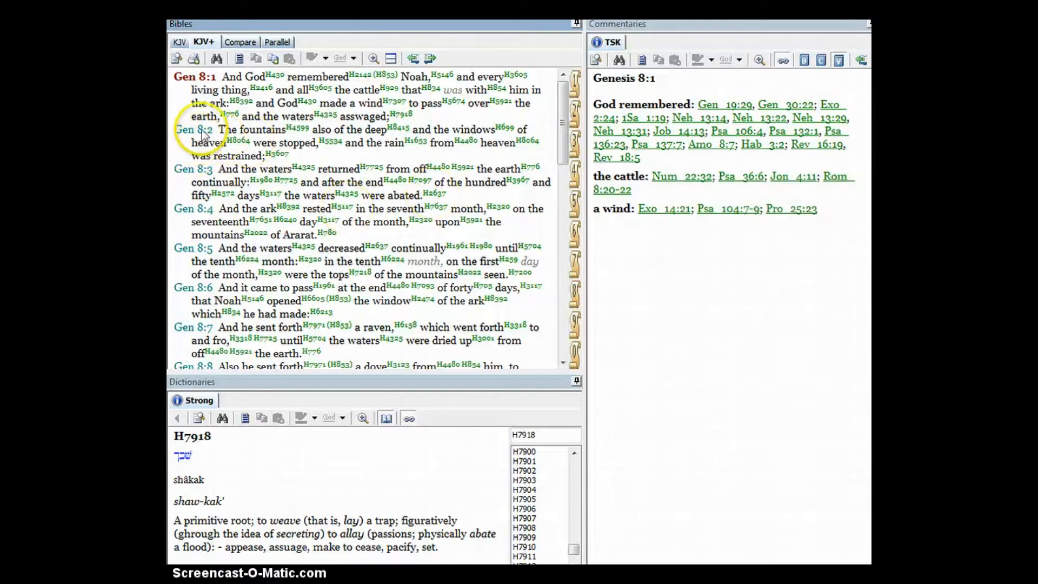
# - Load the TSK notes for Genesis 8:2, then Genesis 8:3 with its Genesis 7:11 and 7:24 references
pyautogui.click(193, 130)
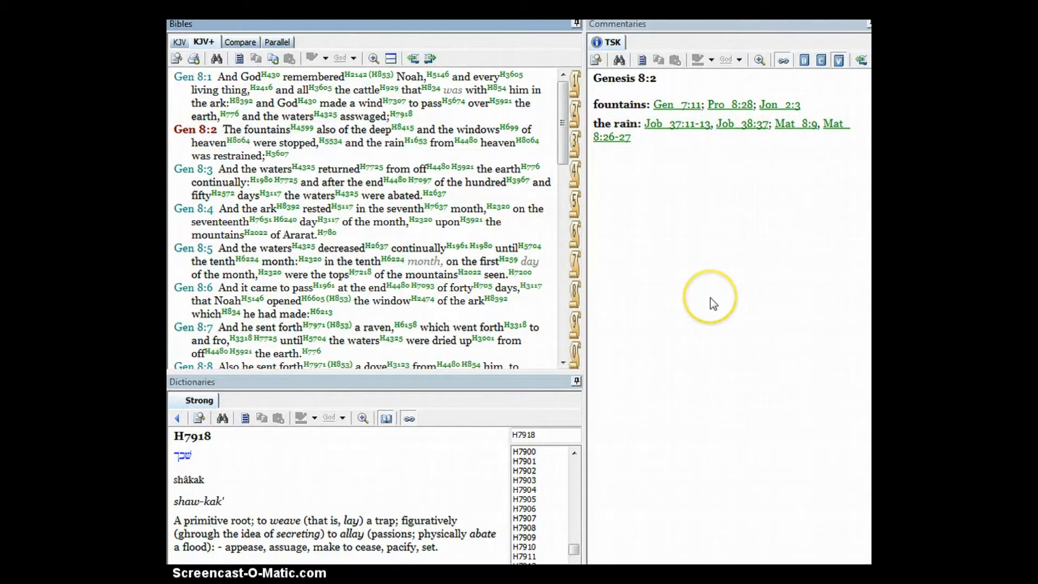
pyautogui.moveTo(573, 276)
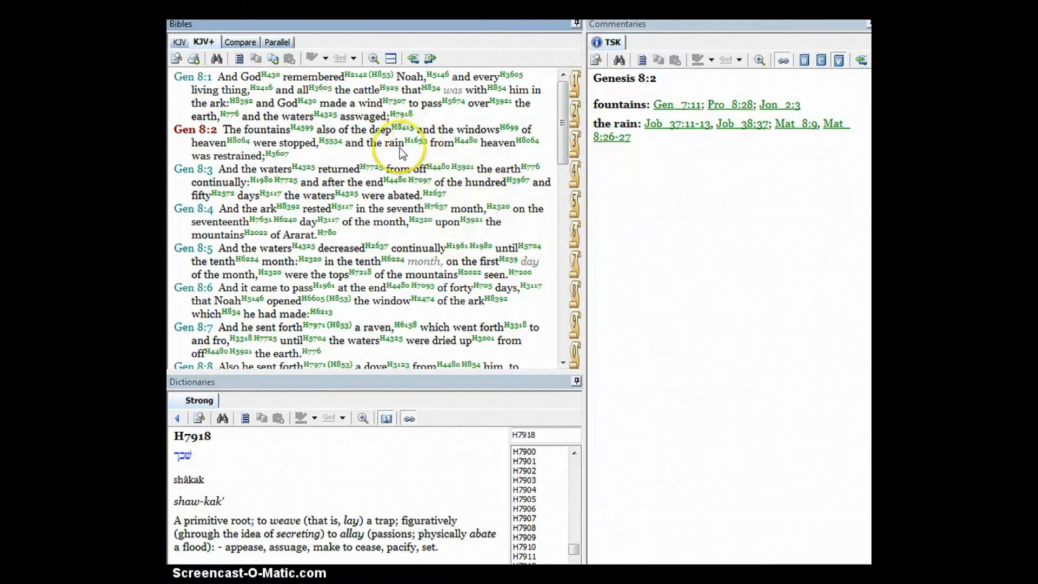
pyautogui.moveTo(706, 242)
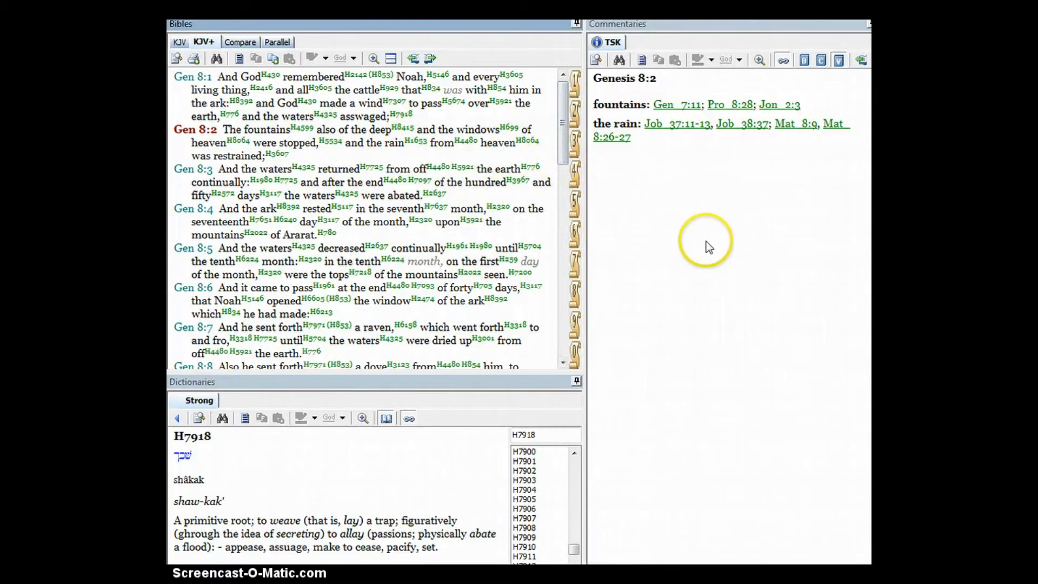
pyautogui.click(194, 169)
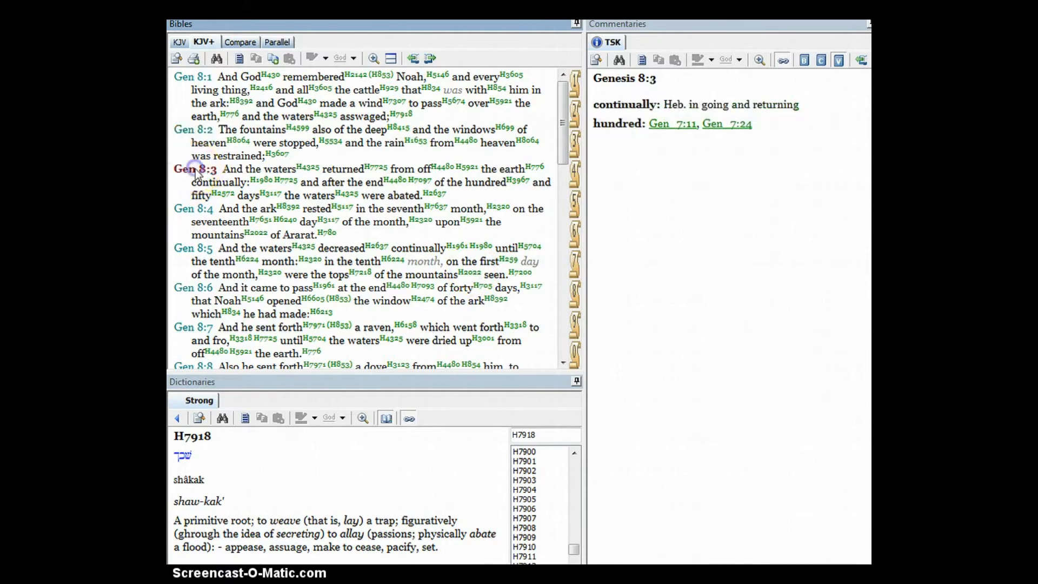
pyautogui.moveTo(666, 329)
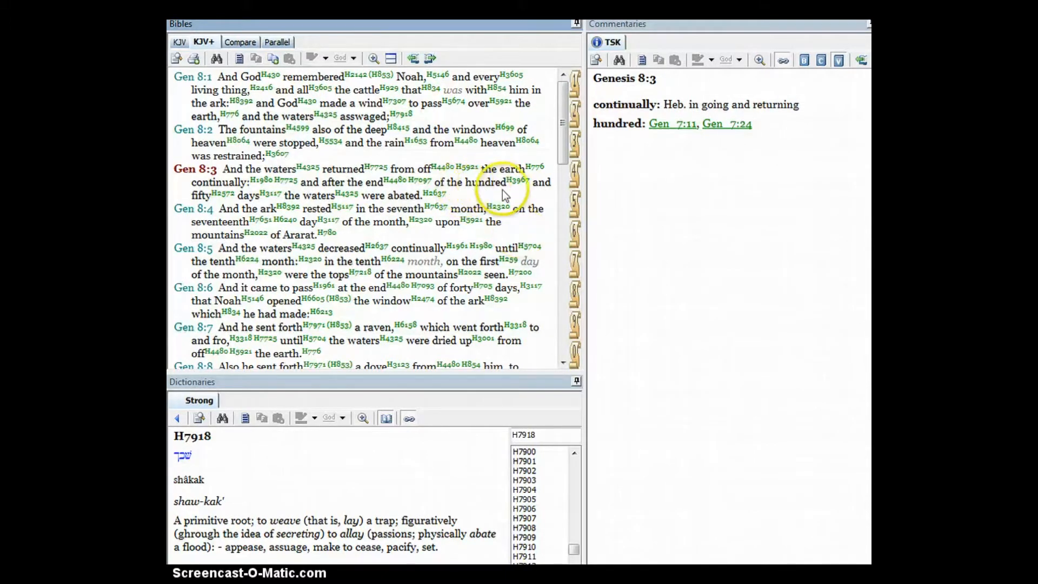
pyautogui.moveTo(326, 199)
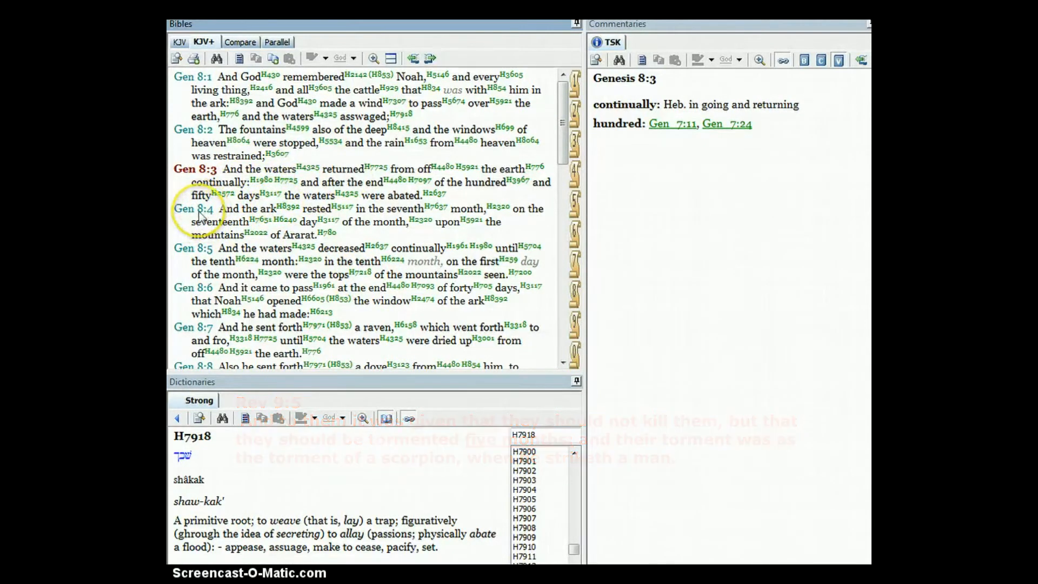
# - Load the Genesis 8:4 notes on the seventh month and Ararat as Armenia
pyautogui.click(192, 209)
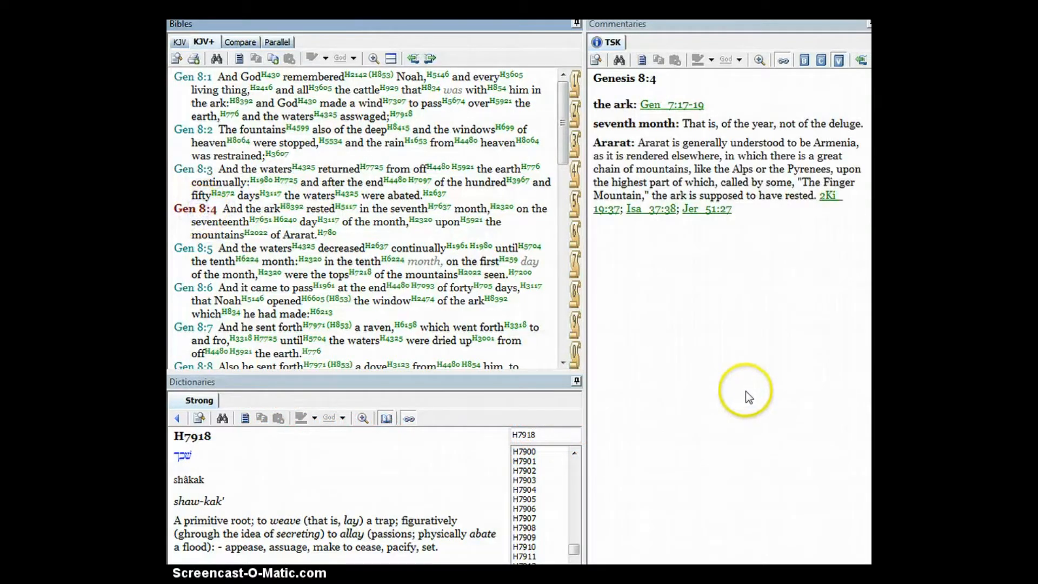
pyautogui.moveTo(478, 269)
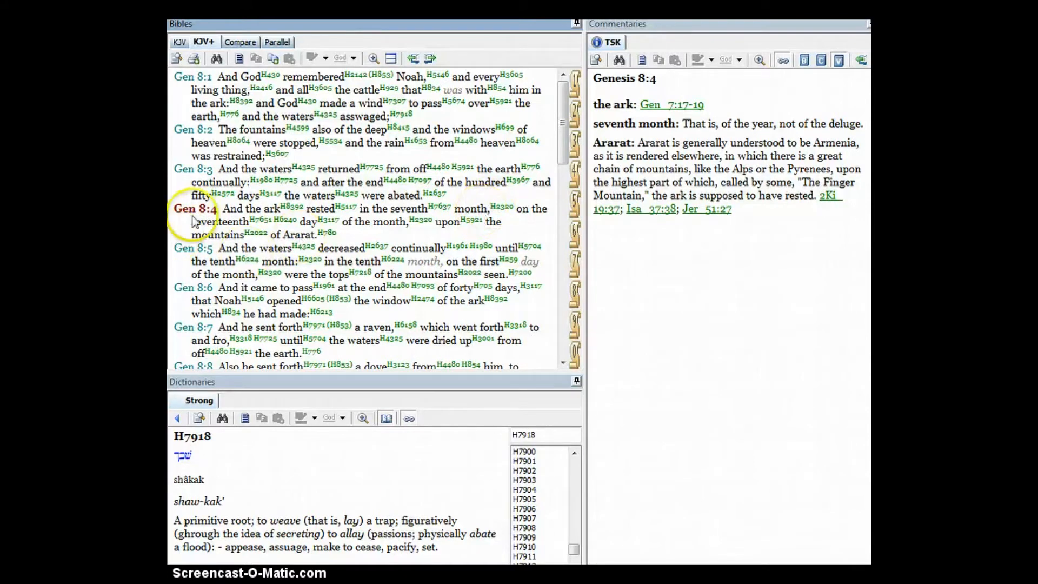
pyautogui.moveTo(308, 227)
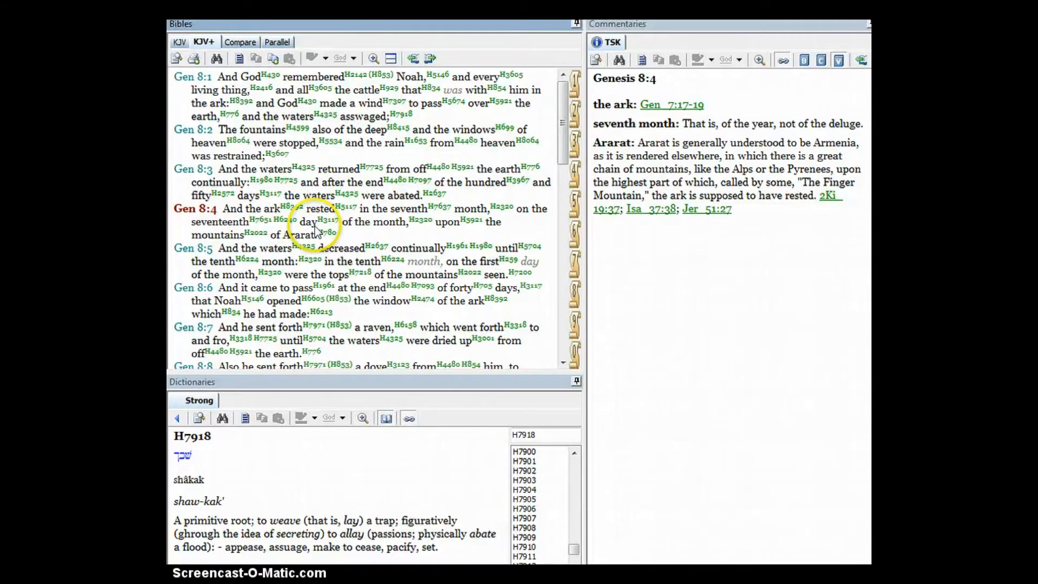
pyautogui.moveTo(418, 227)
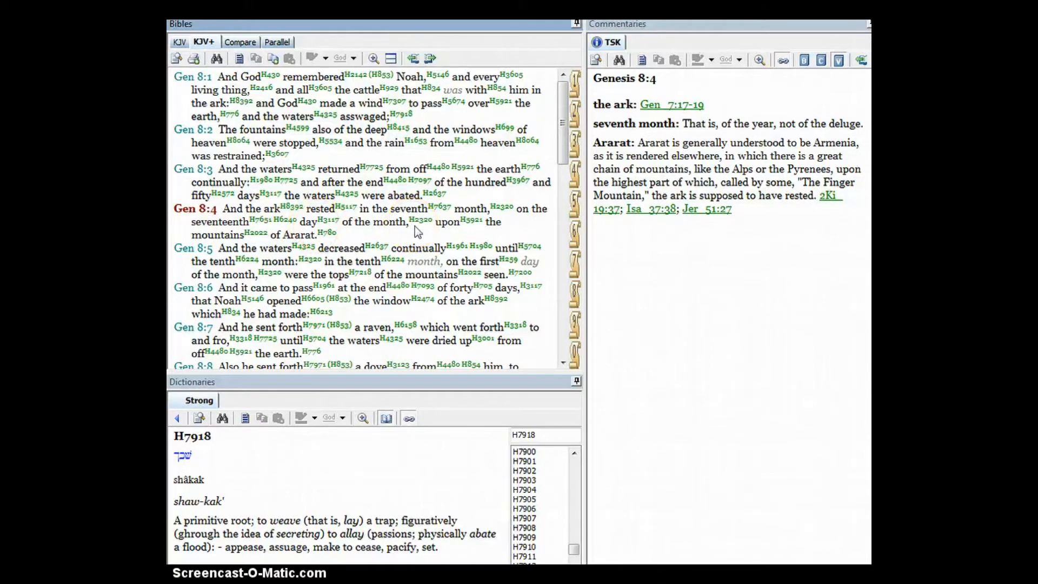
pyautogui.moveTo(325, 233)
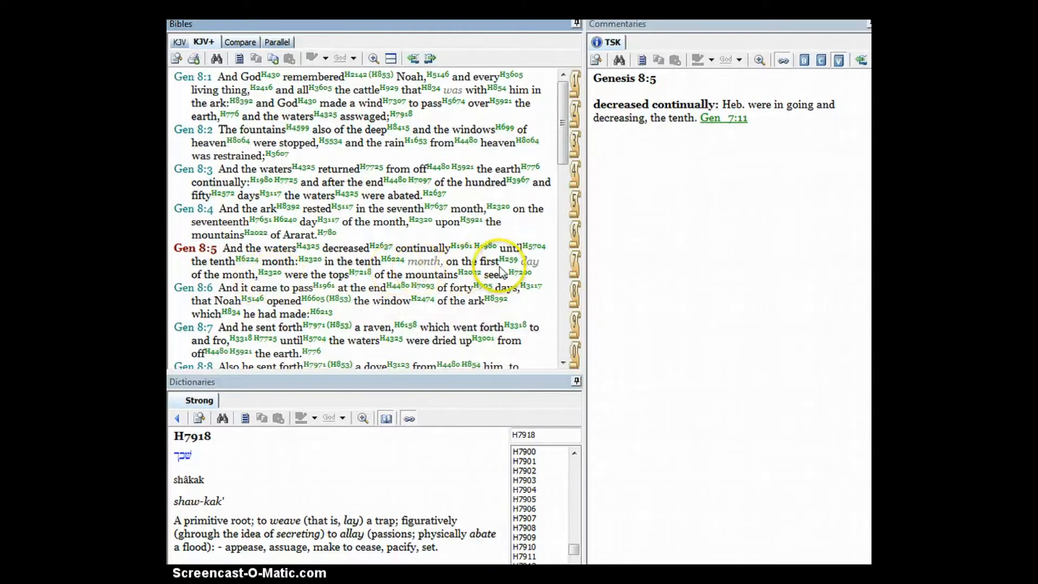
pyautogui.moveTo(541, 271)
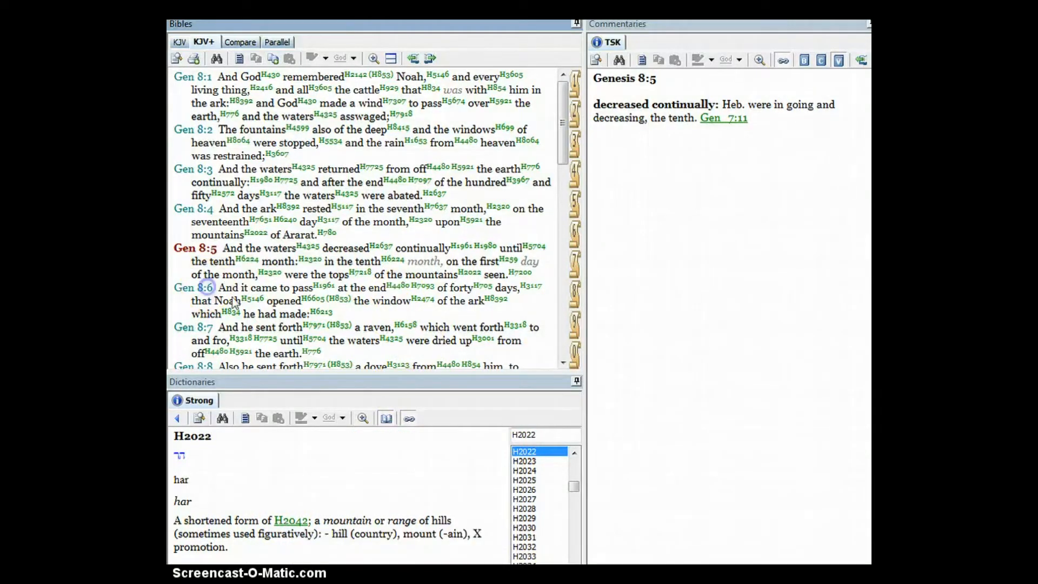
# - Select Genesis 8:6 to show its notes citing Genesis 6:16 and Daniel 6:10
pyautogui.click(196, 287)
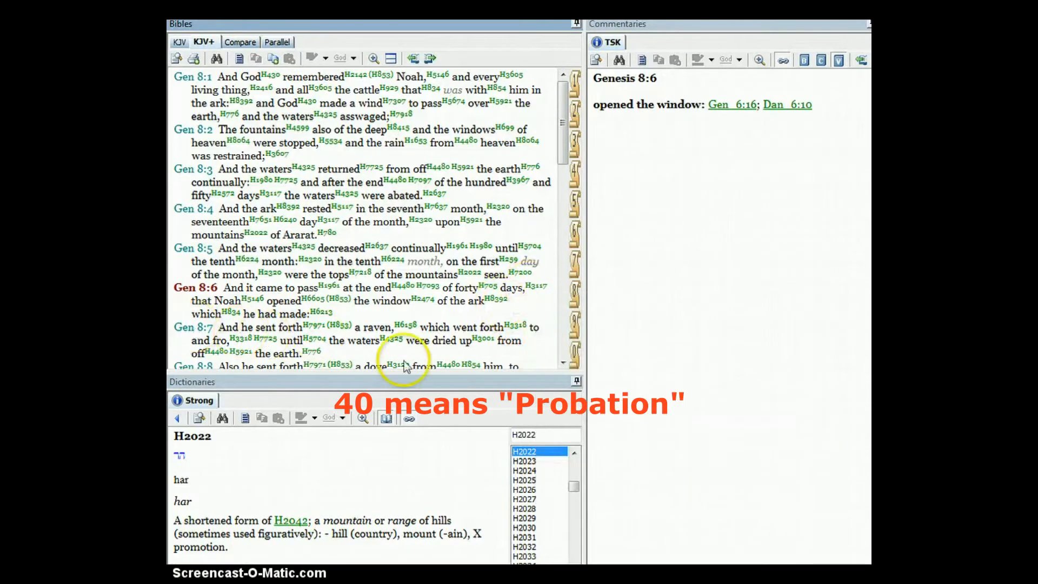
pyautogui.moveTo(534, 337)
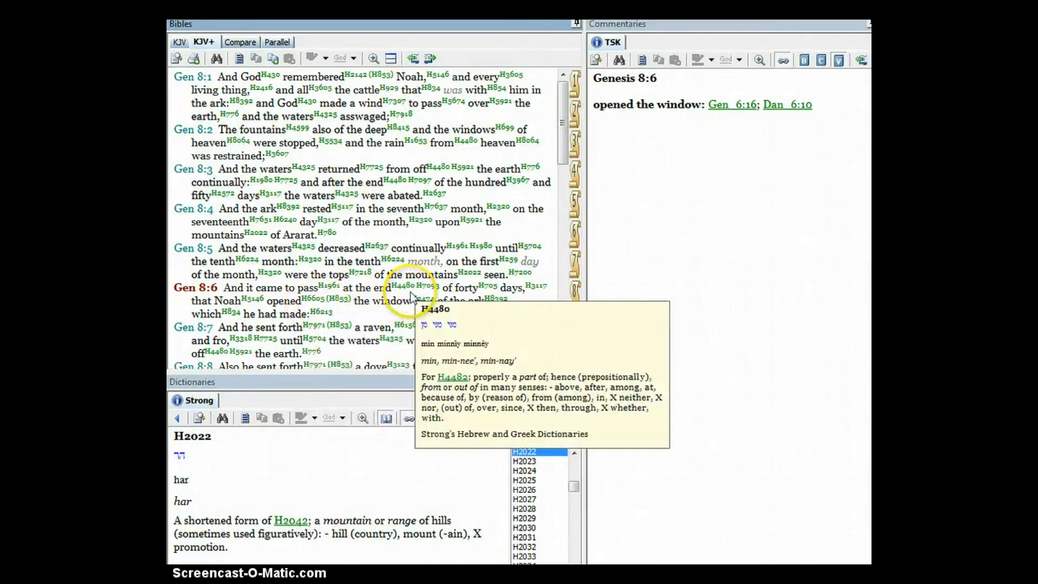
pyautogui.moveTo(312, 301)
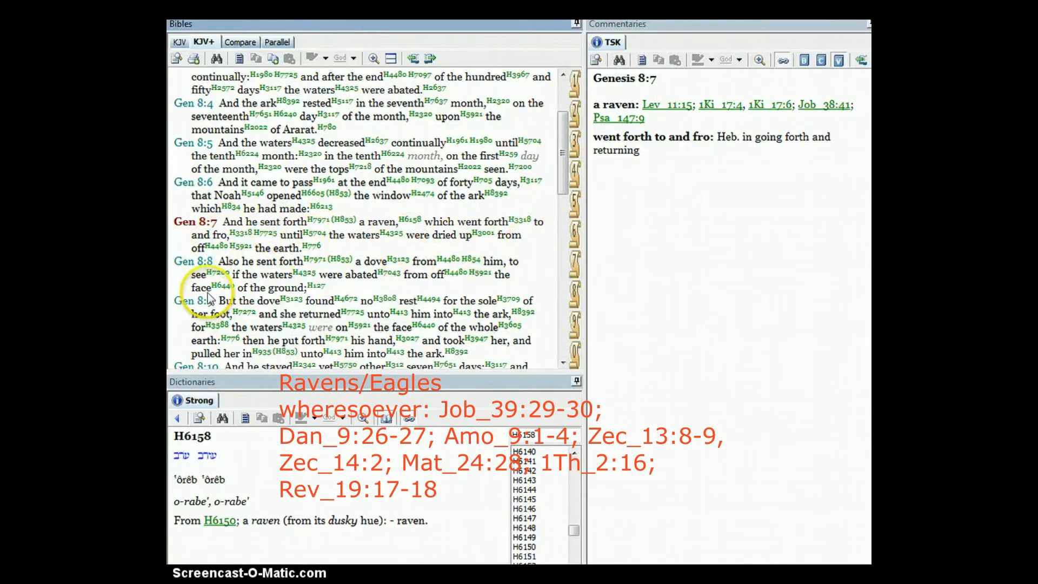
# - Select Genesis 8:9 to show its notes citing Deuteronomy 28:65 and Psalm 116:7
pyautogui.click(192, 260)
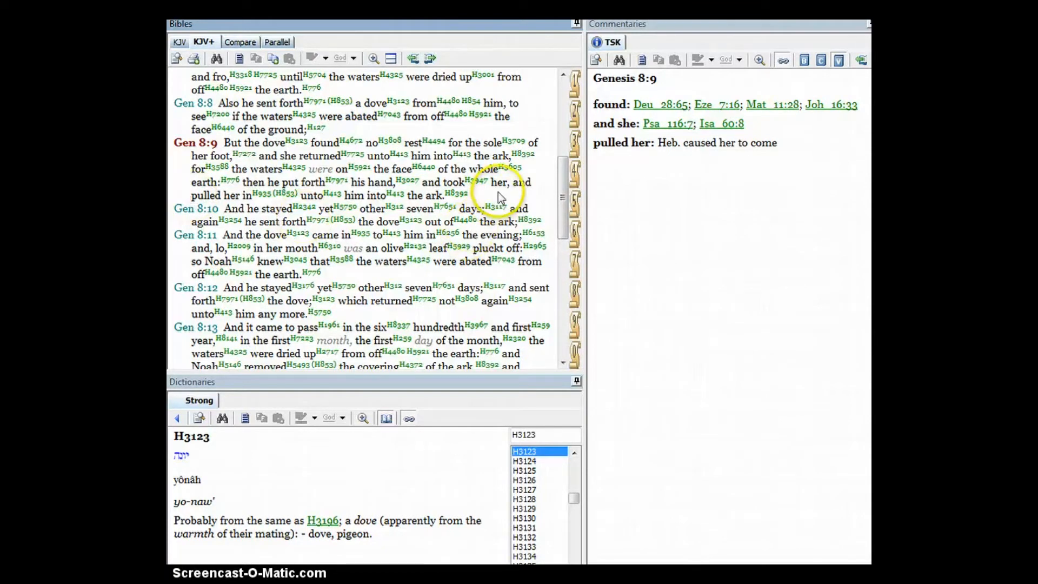
# - Load the notes for Genesis 8:11, then Genesis 8:13 dated am 1657, bc 2347
pyautogui.click(193, 208)
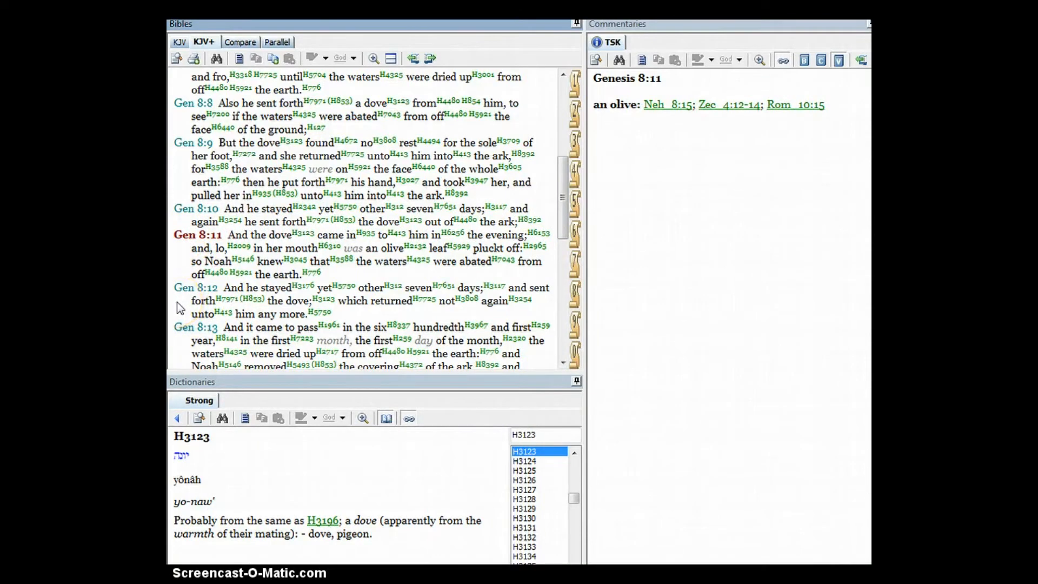
pyautogui.moveTo(537, 234)
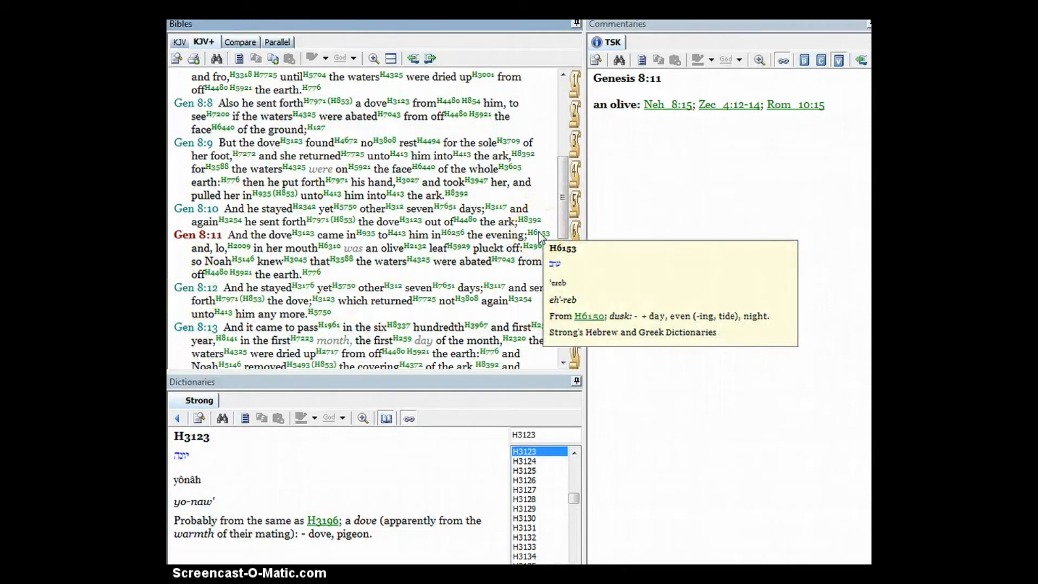
pyautogui.moveTo(540, 237)
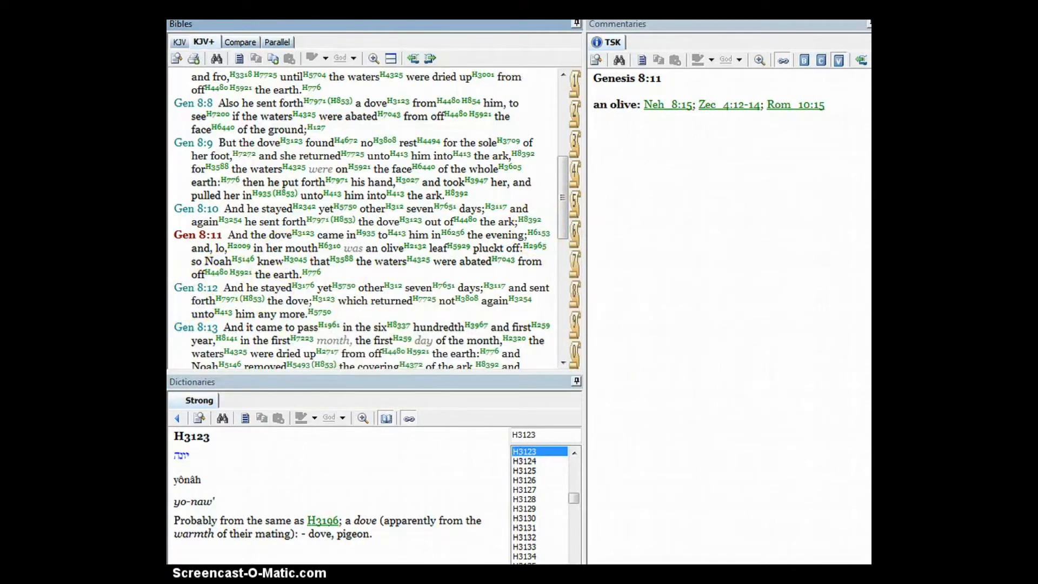
pyautogui.moveTo(415, 248)
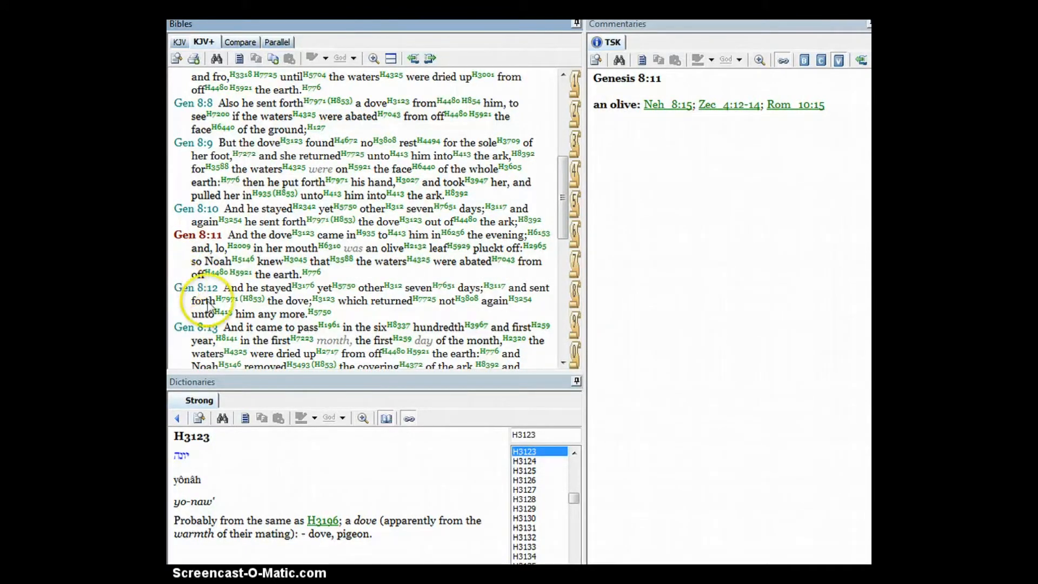
pyautogui.click(196, 287)
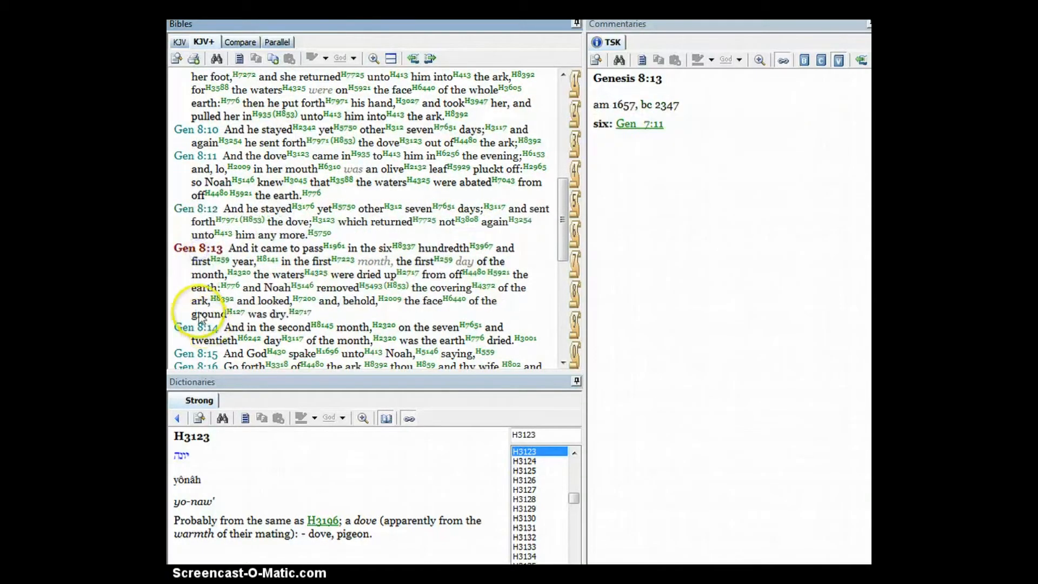
pyautogui.moveTo(180, 291)
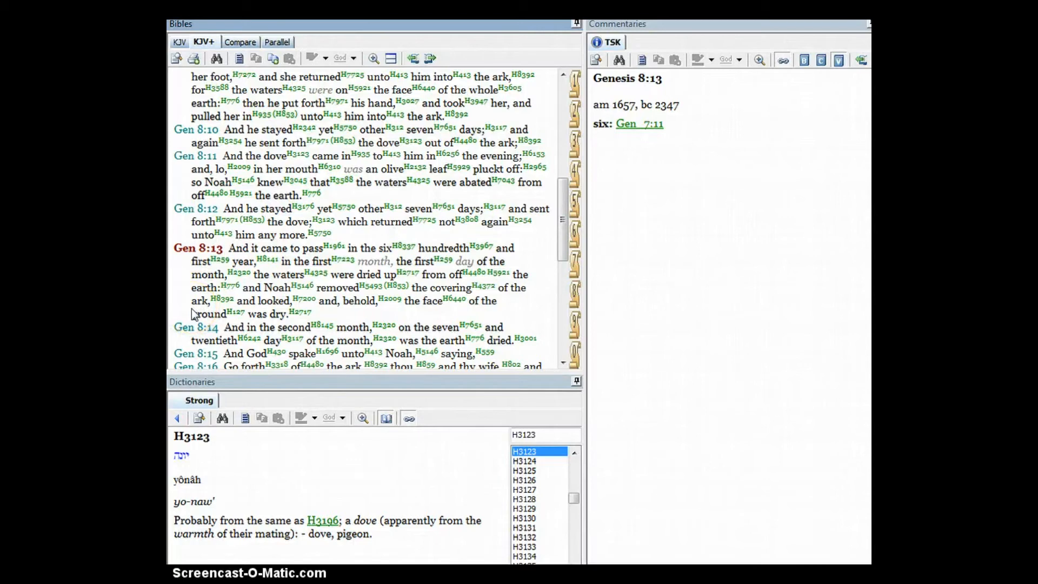
pyautogui.moveTo(299, 314)
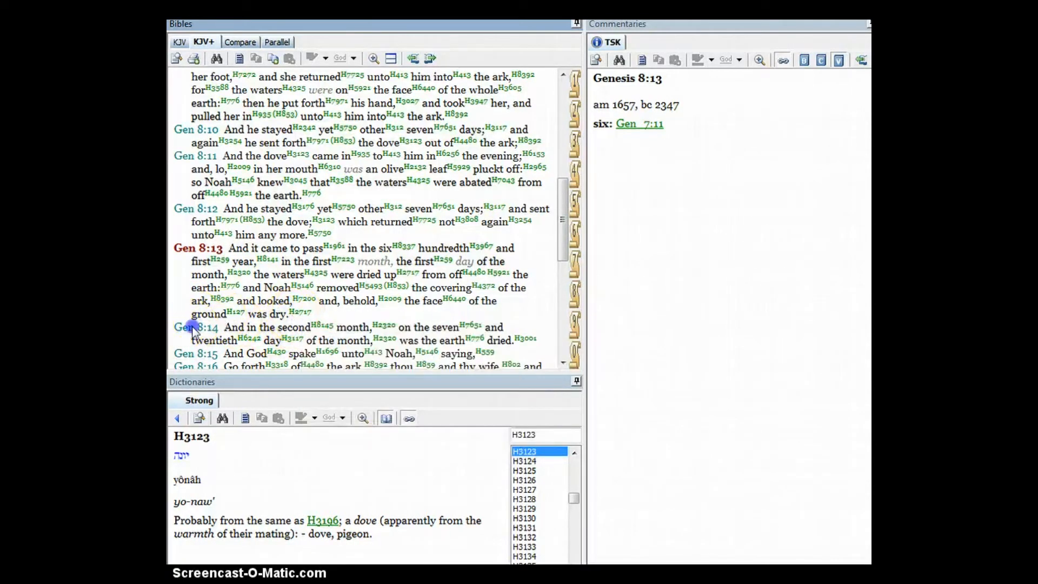
# - Step through Genesis 8:14 and 8:16 notes to Genesis 8:18 with its Psalm 121:8 reference
pyautogui.click(199, 326)
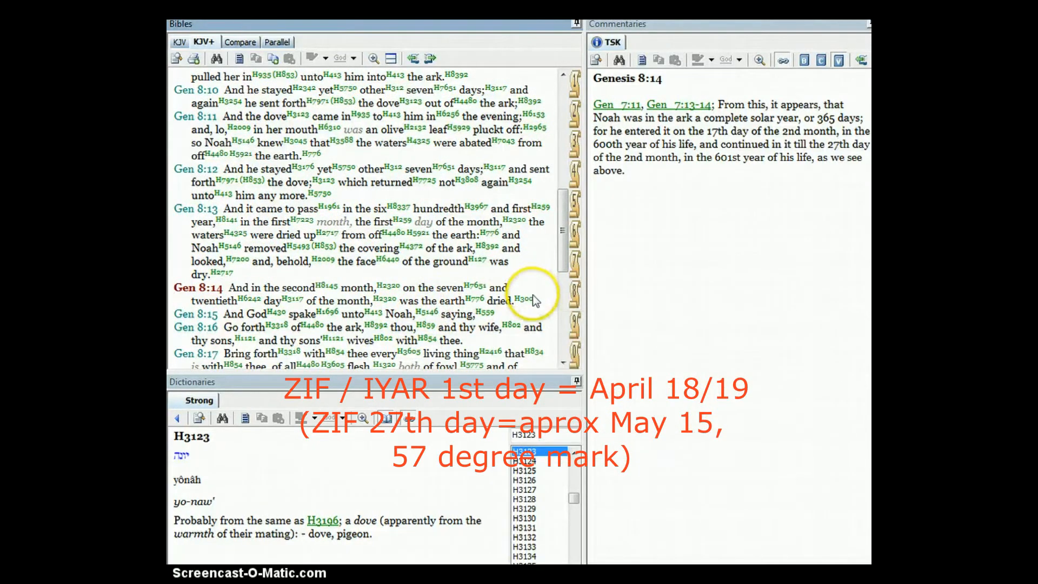
pyautogui.moveTo(517, 309)
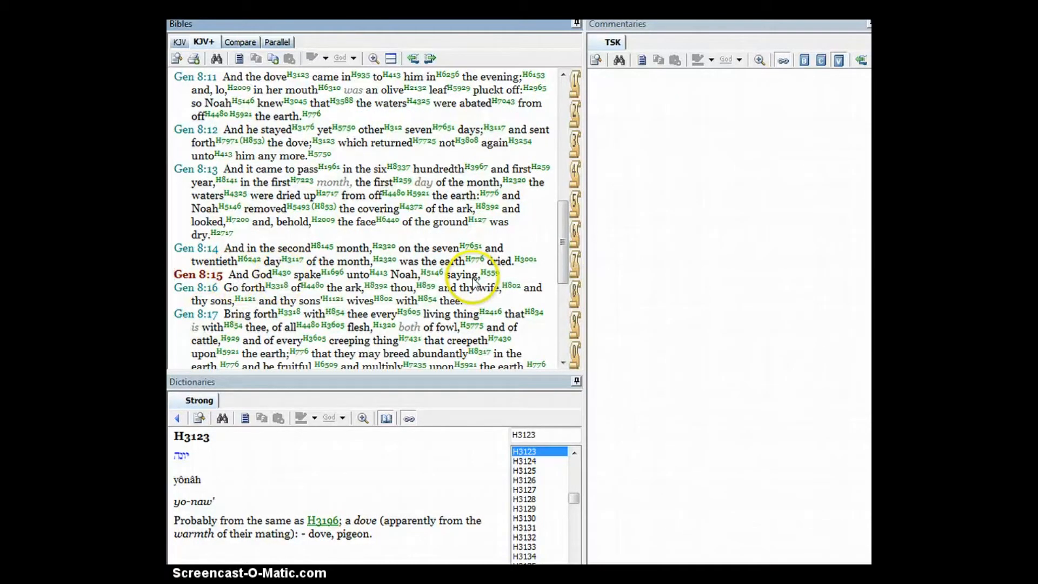
pyautogui.moveTo(560, 309)
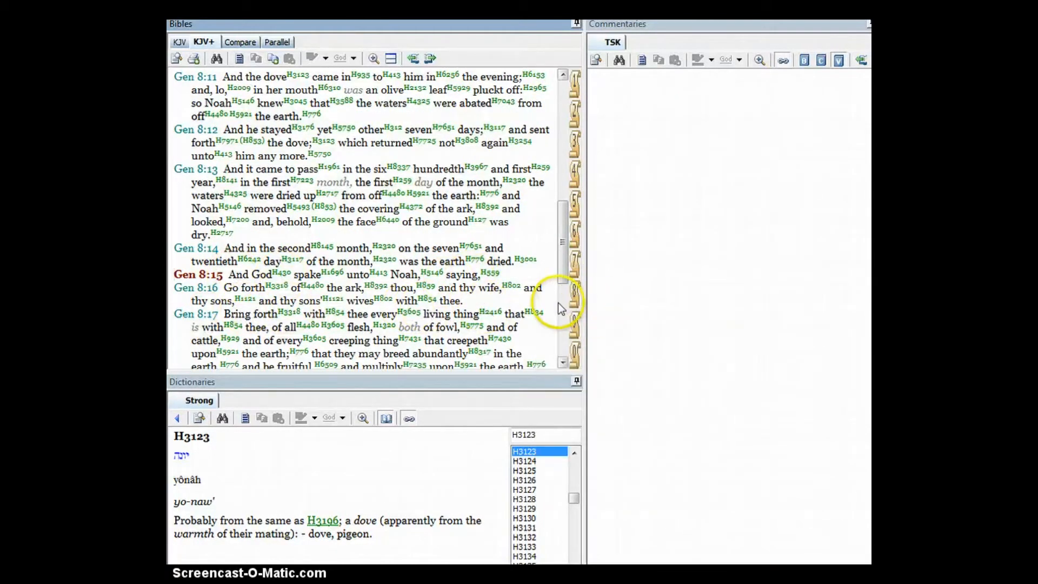
pyautogui.click(195, 288)
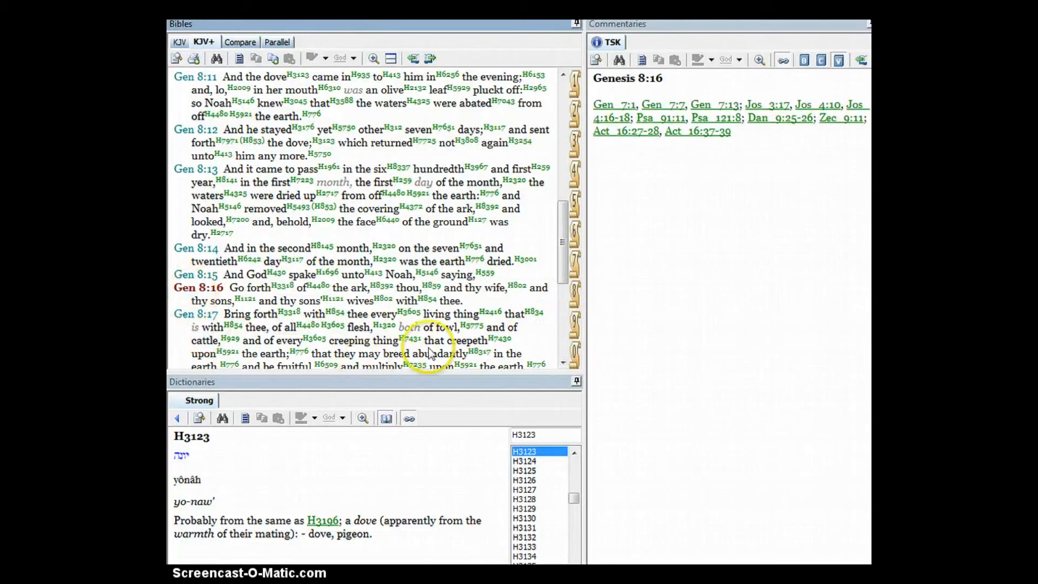
pyautogui.scroll(-3)
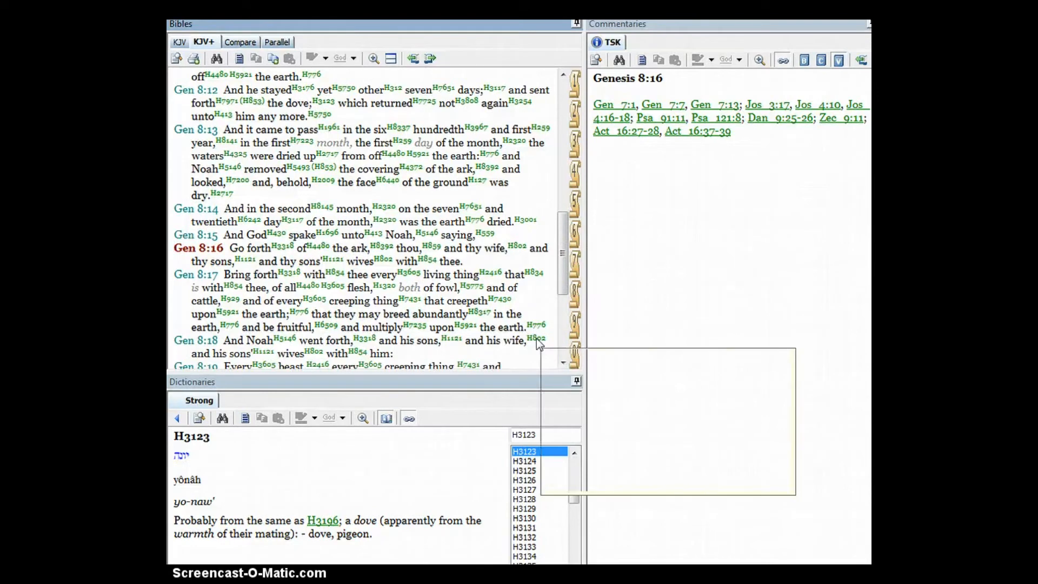
pyautogui.moveTo(536, 341)
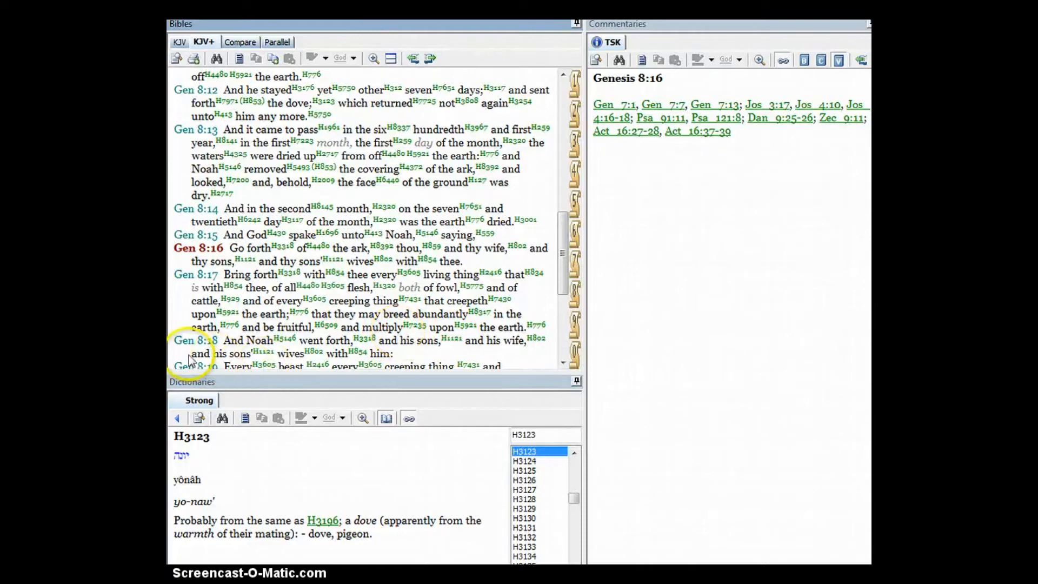
pyautogui.click(195, 340)
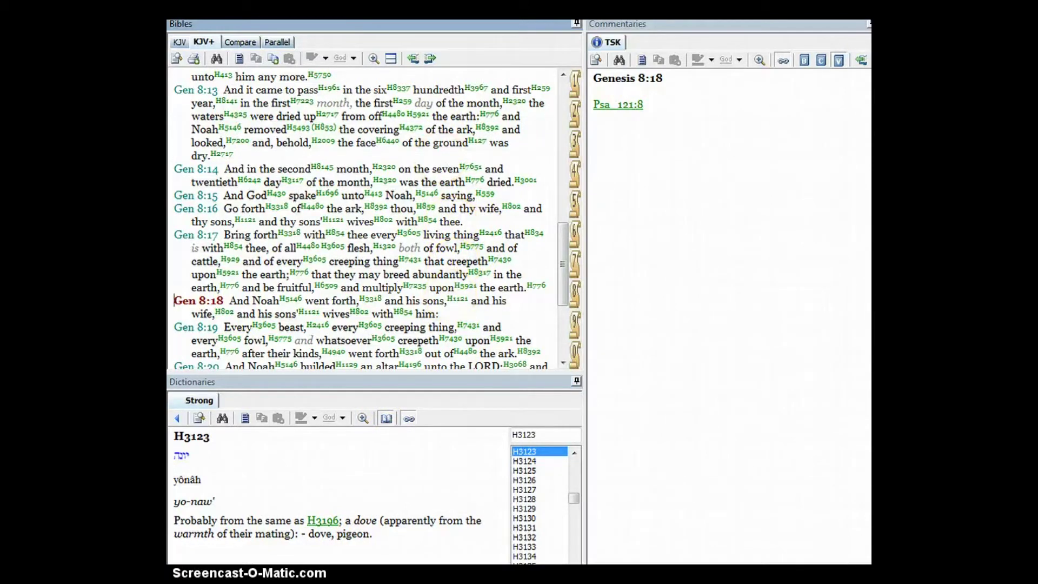
# - Reselect Genesis 8:14 to reread its solar-year commentary
pyautogui.click(193, 169)
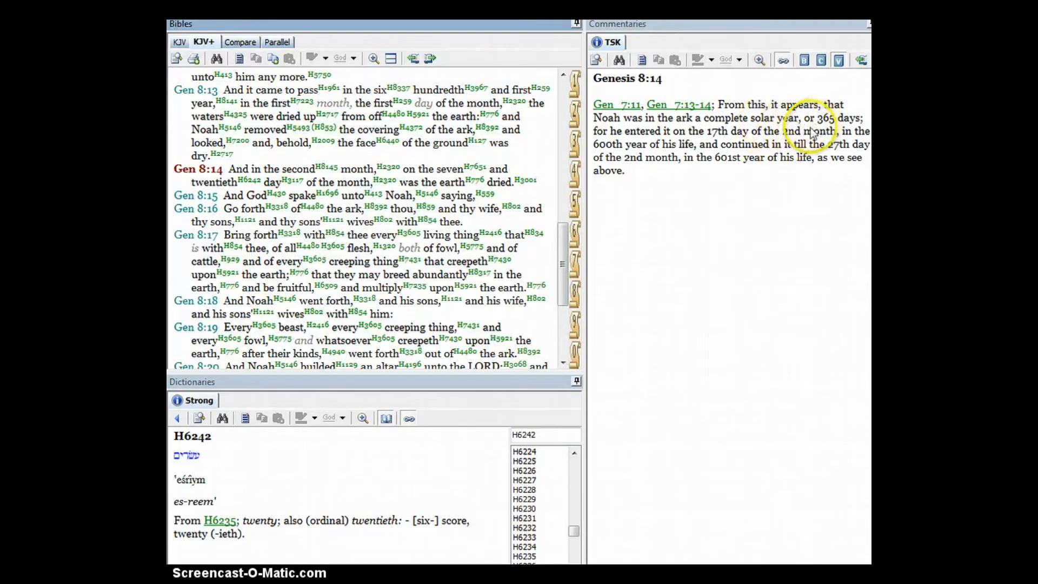
pyautogui.moveTo(686, 193)
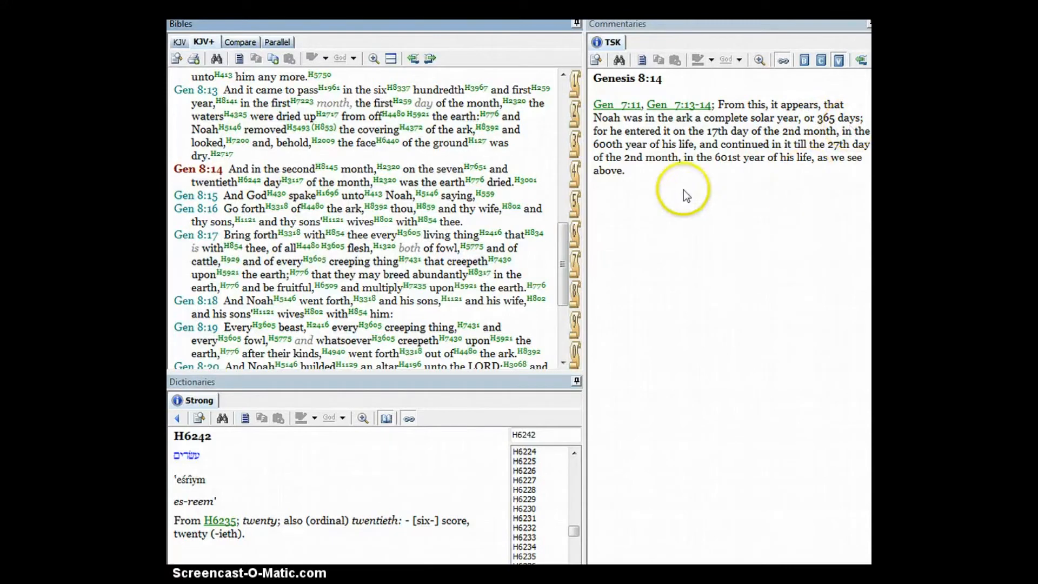
pyautogui.moveTo(796, 182)
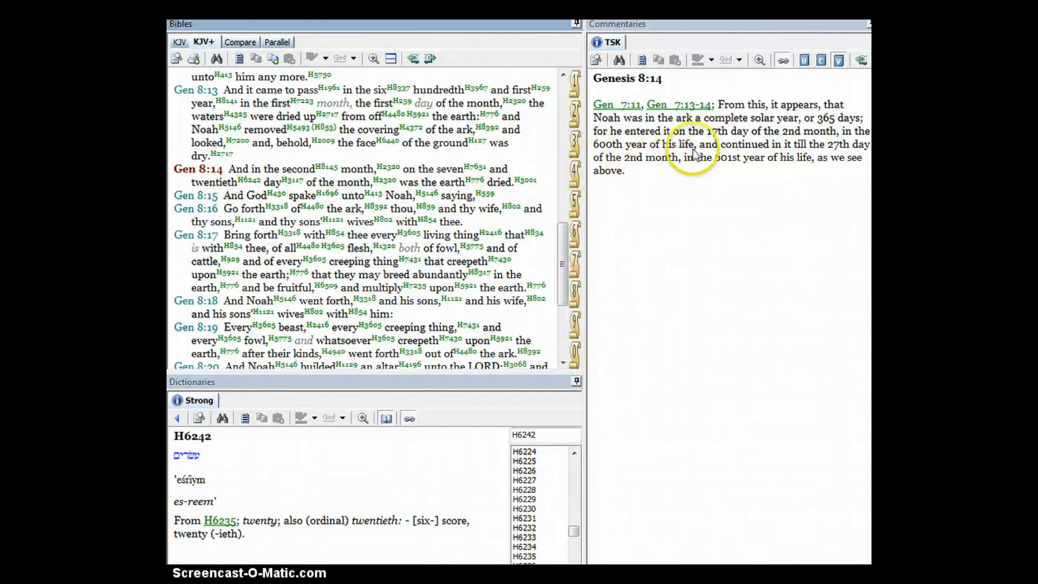
pyautogui.moveTo(846, 165)
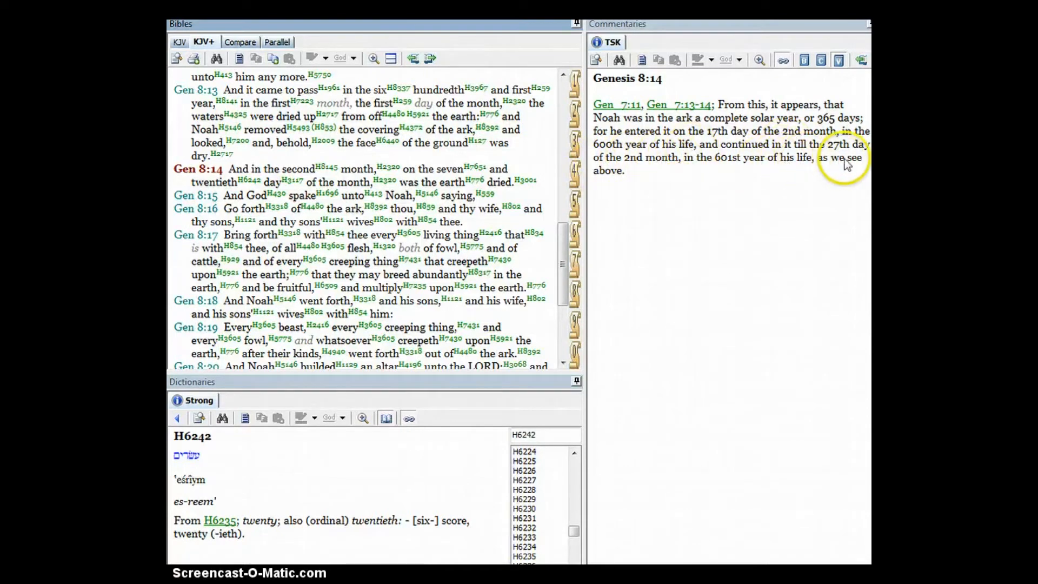
pyautogui.moveTo(659, 176)
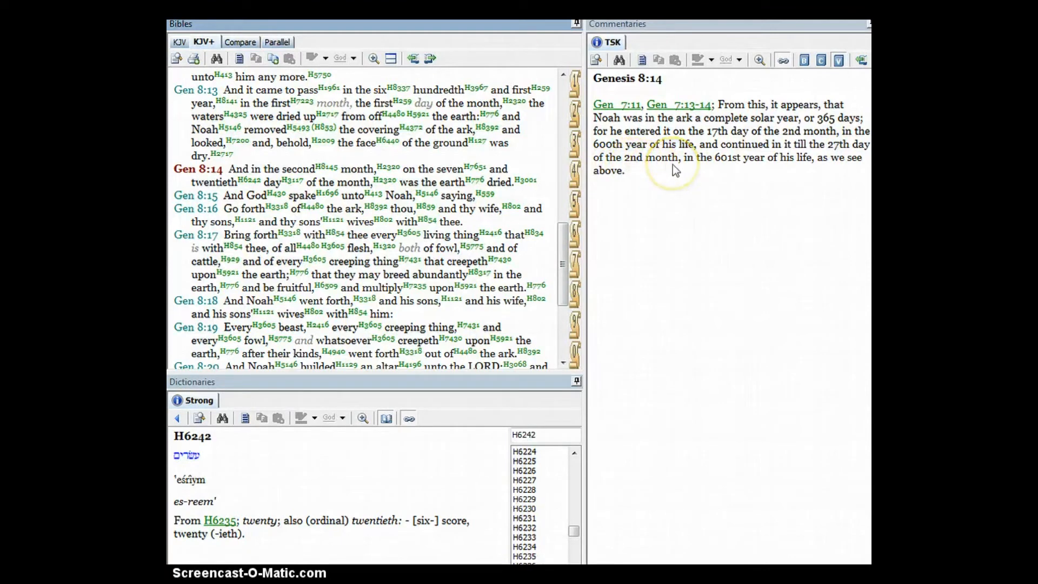
pyautogui.moveTo(800, 175)
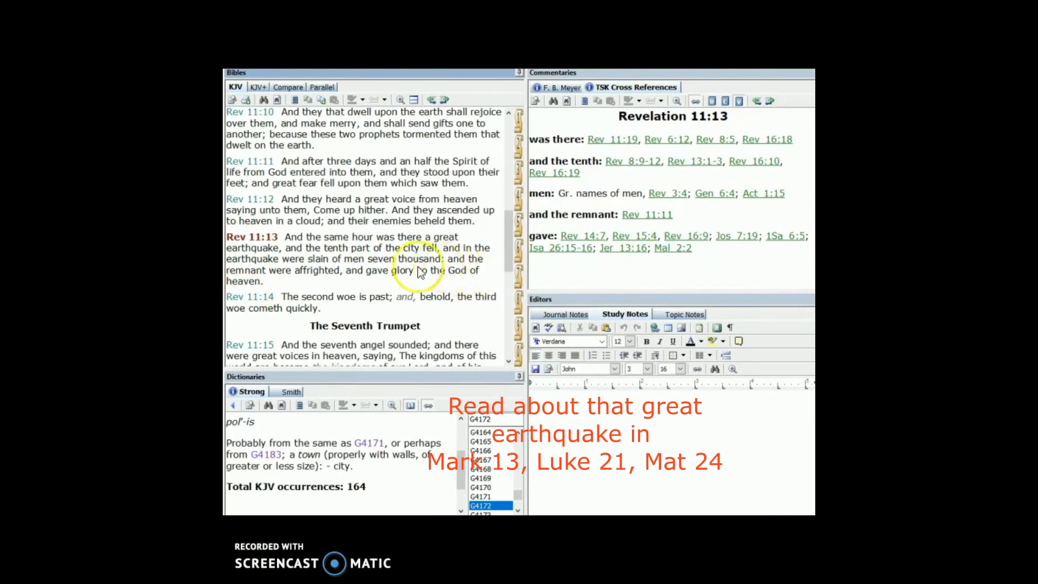
pyautogui.moveTo(256, 288)
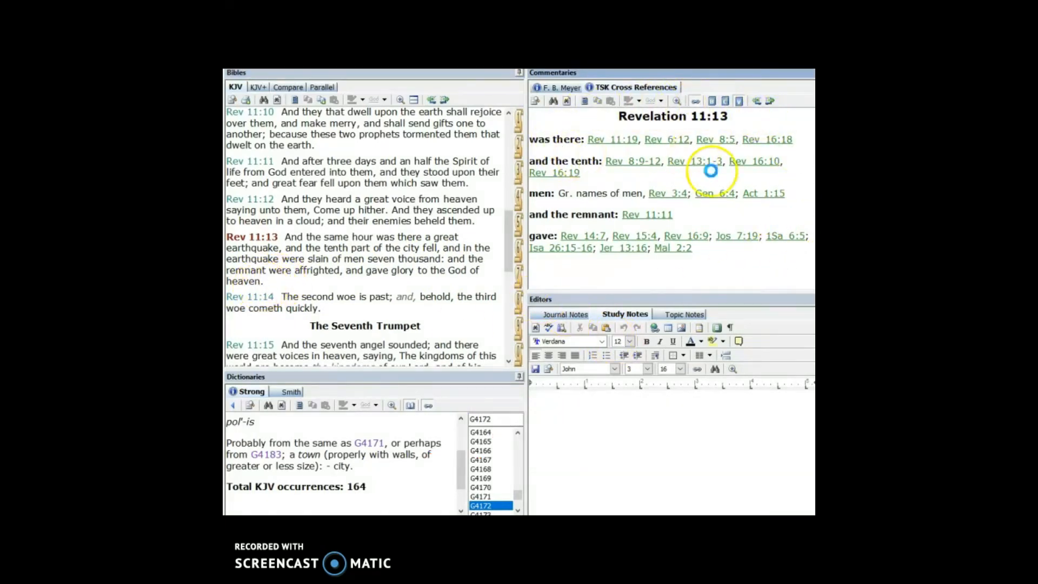
pyautogui.moveTo(625, 277)
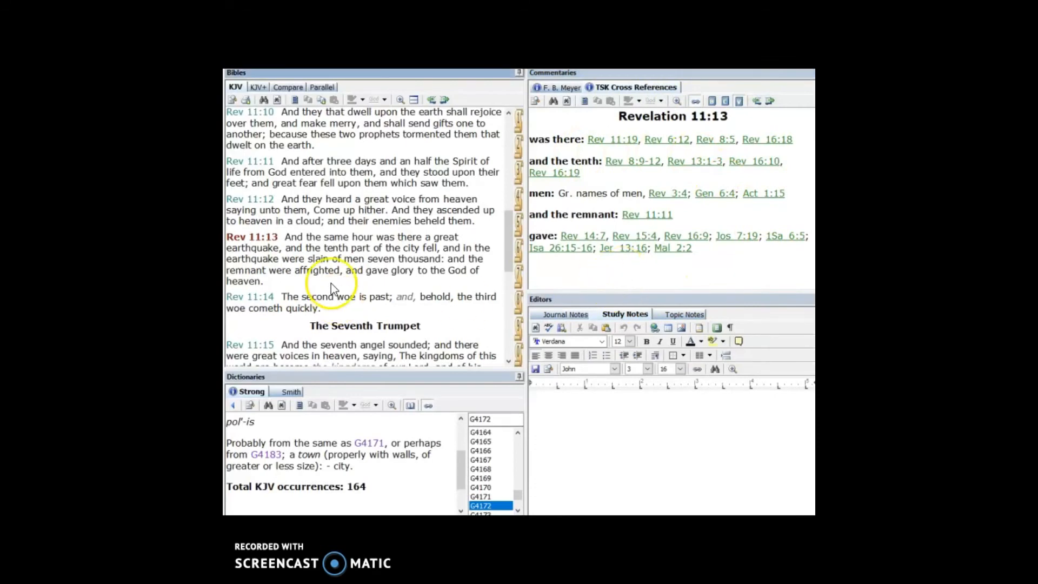
# - Scroll the KJV pane through Revelation 11:4–14, the two witnesses to the great earthquake
pyautogui.scroll(-3)
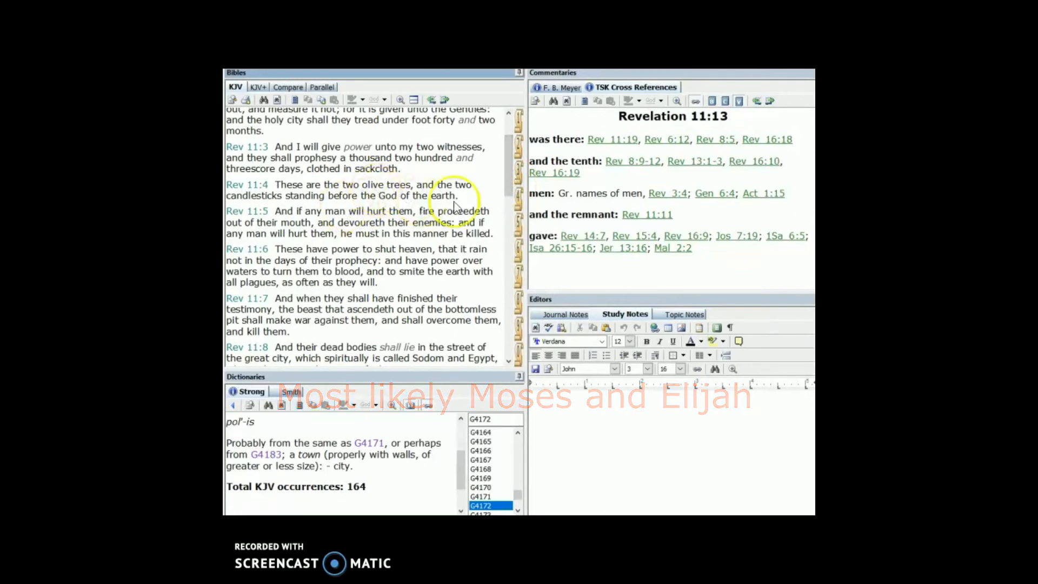
pyautogui.scroll(-3)
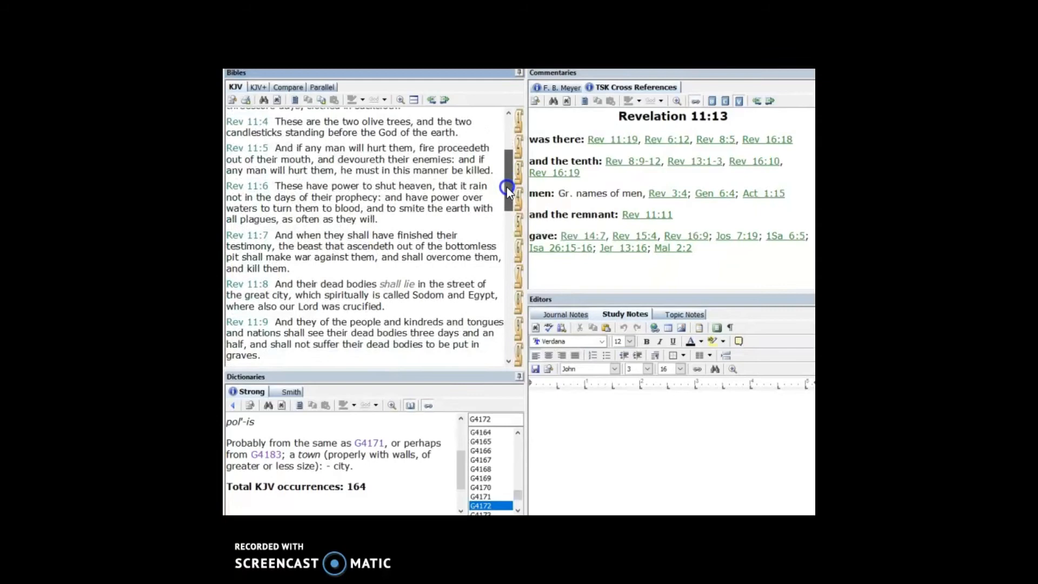
pyautogui.scroll(-3)
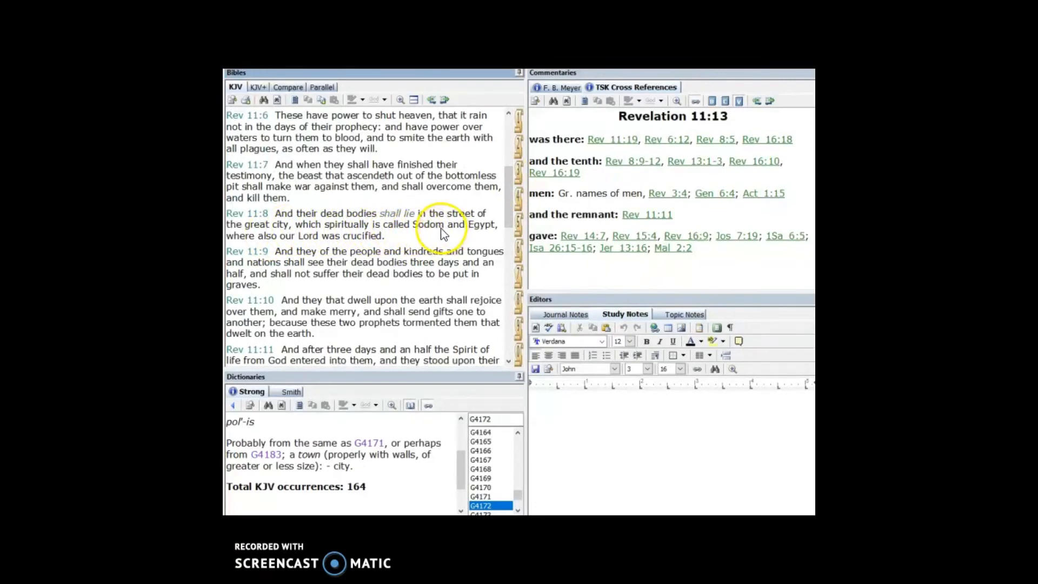
pyautogui.moveTo(395, 241)
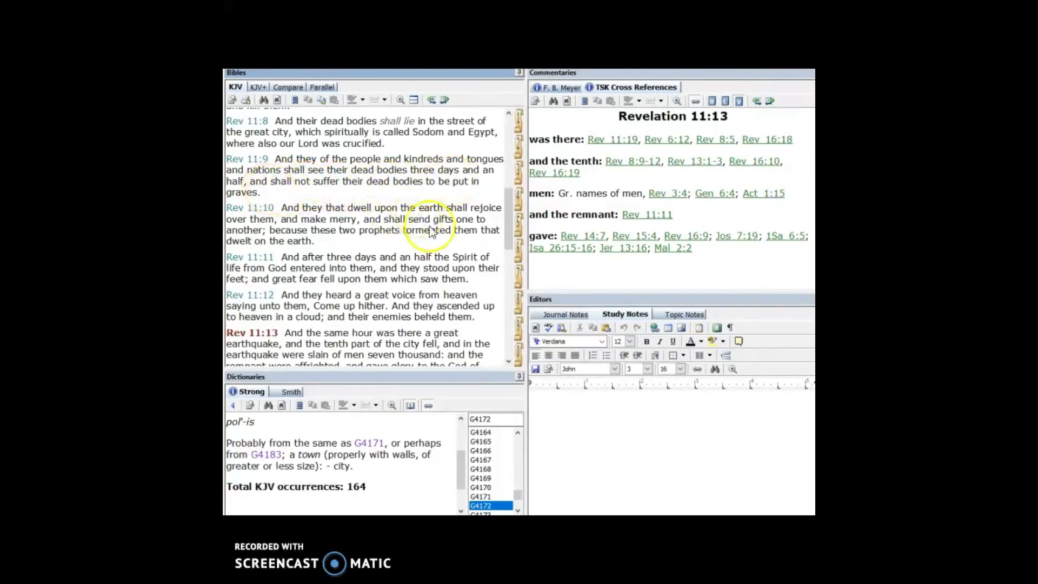
pyautogui.moveTo(485, 230)
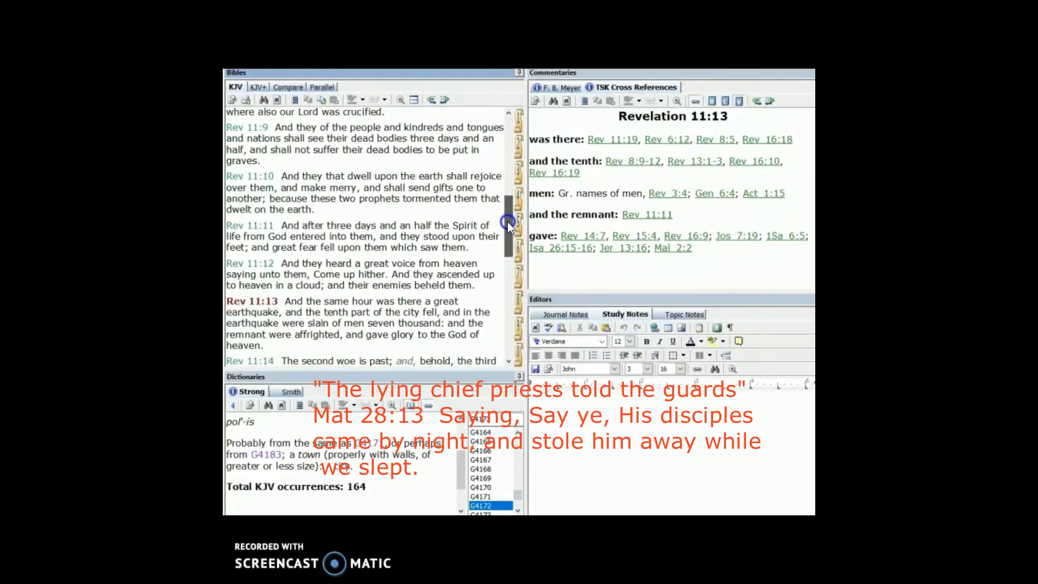
# - Scroll the Bible pane down past Revelation 11:13 to The Seventh Trumpet heading and verses 15–18
pyautogui.scroll(-3)
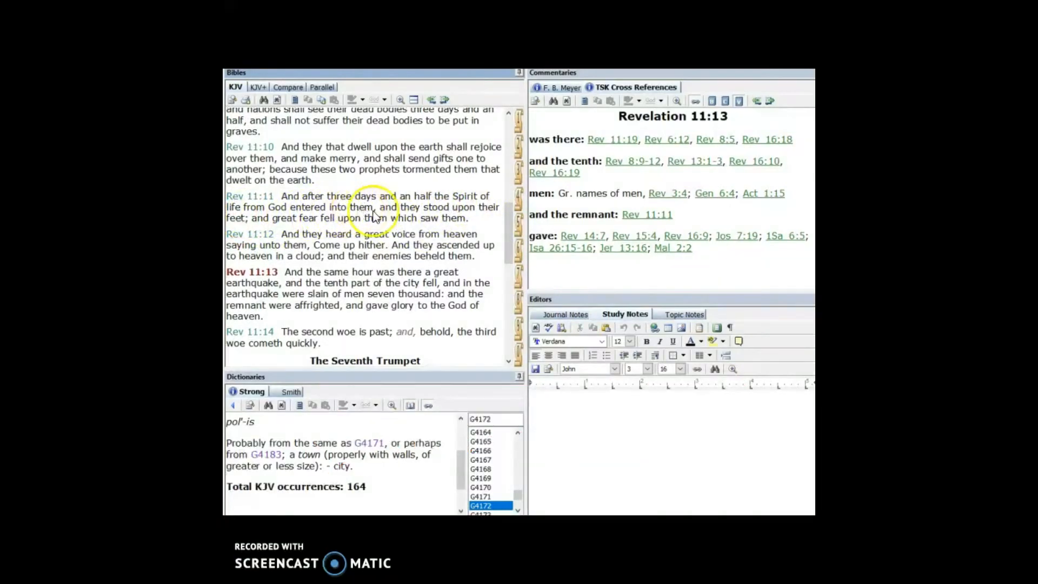
pyautogui.moveTo(480, 229)
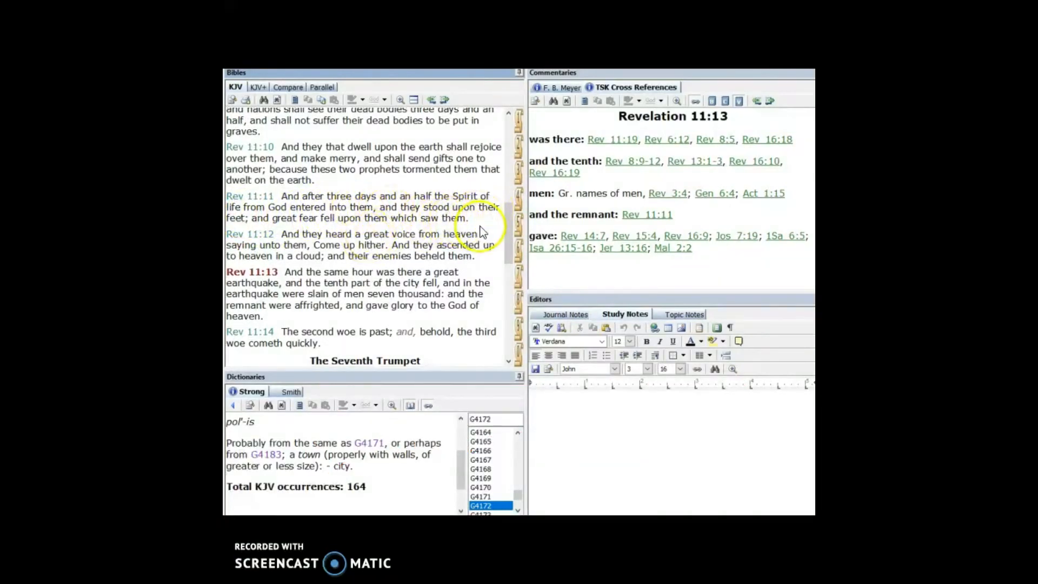
pyautogui.moveTo(462, 225)
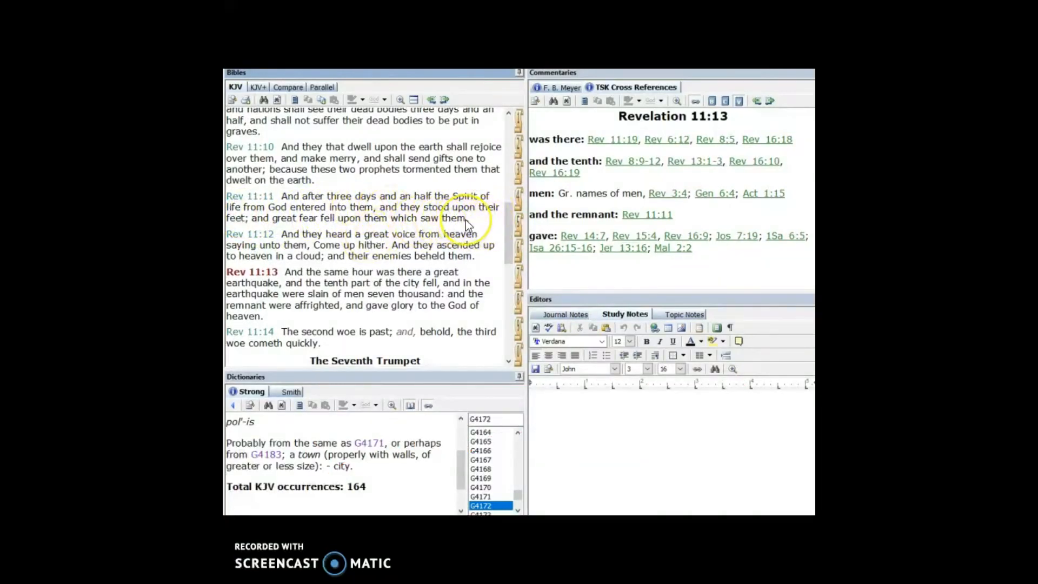
pyautogui.scroll(-3)
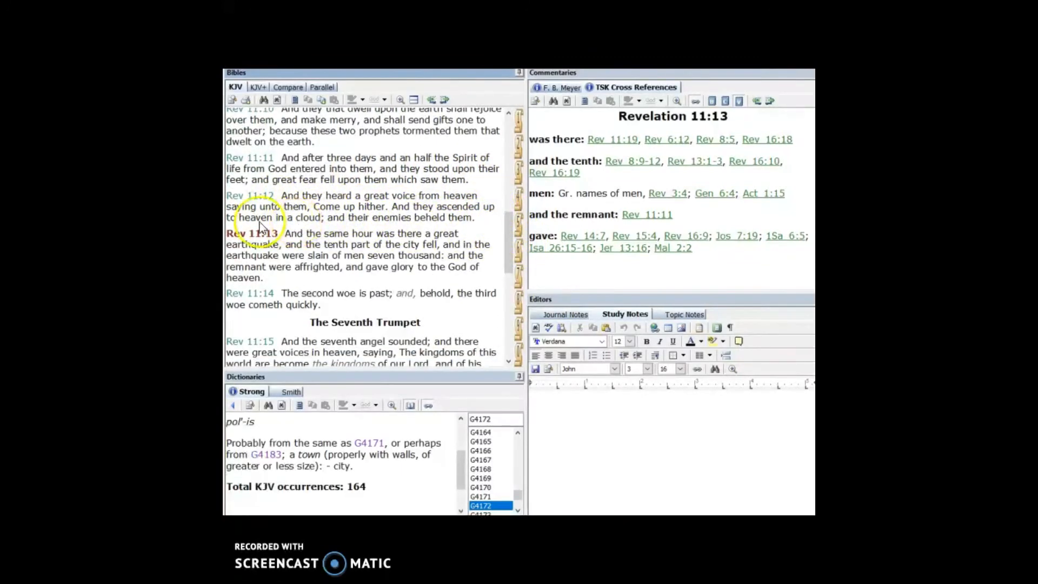
pyautogui.moveTo(484, 226)
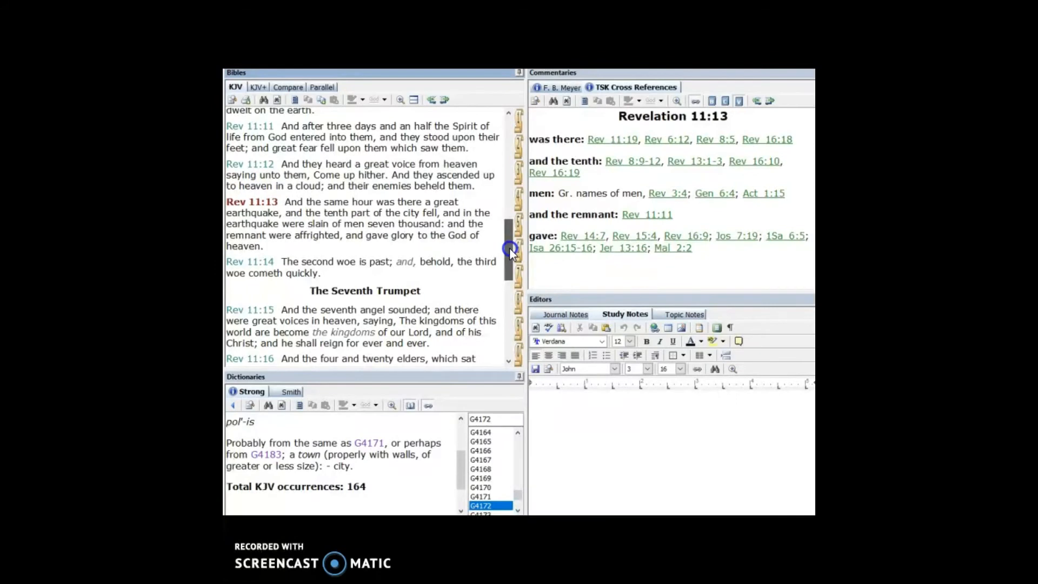
pyautogui.scroll(-3)
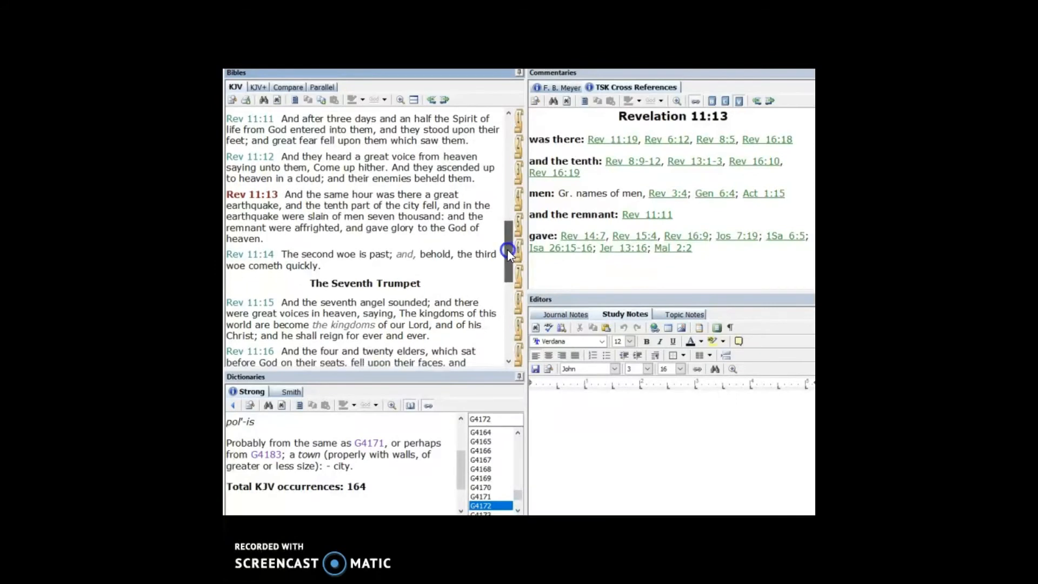
pyautogui.scroll(-3)
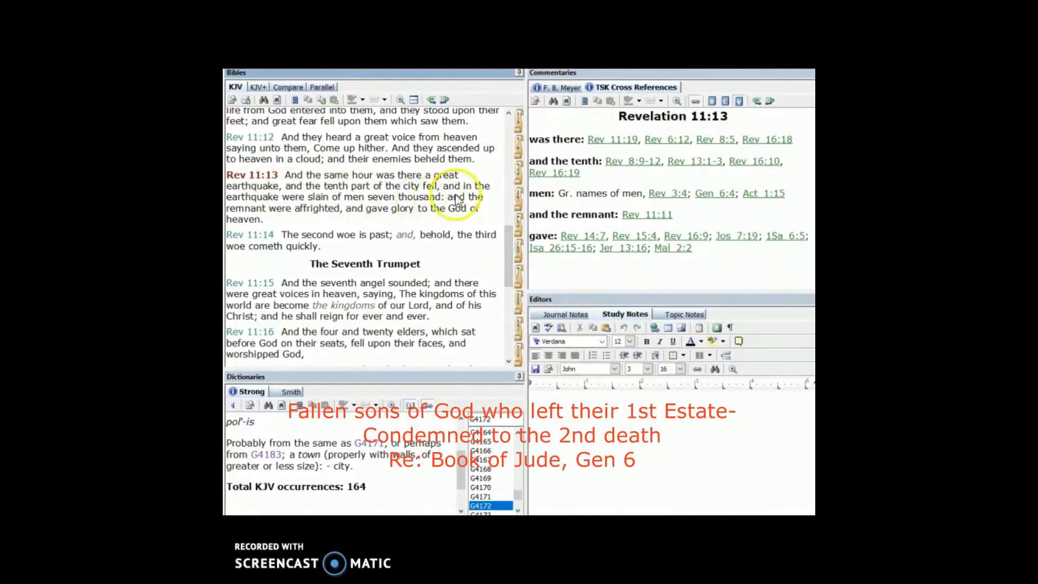
pyautogui.moveTo(444, 209)
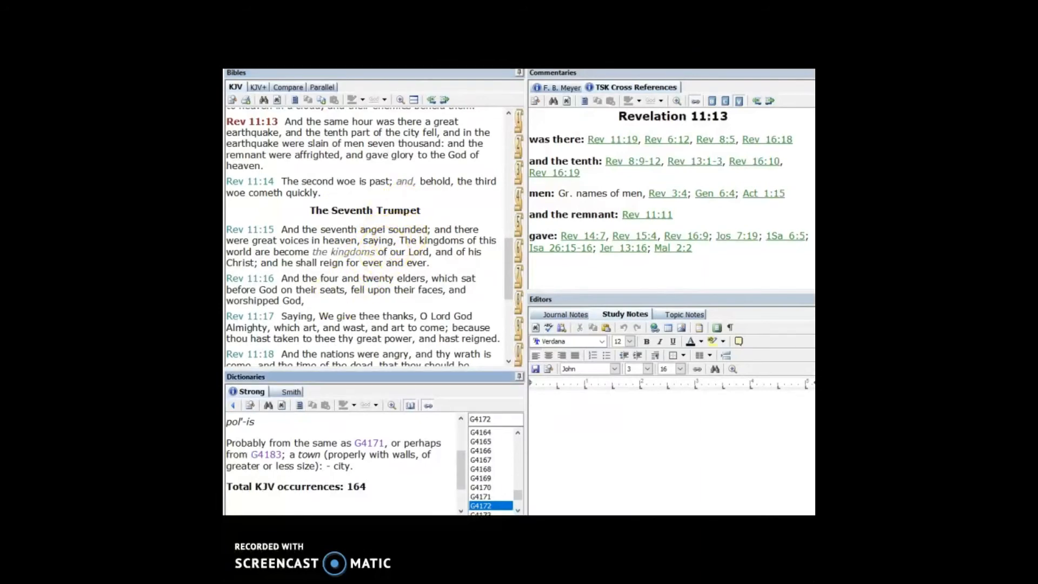
# - Select Revelation 11:15 so the TSK pane lists its cross references
pyautogui.click(251, 229)
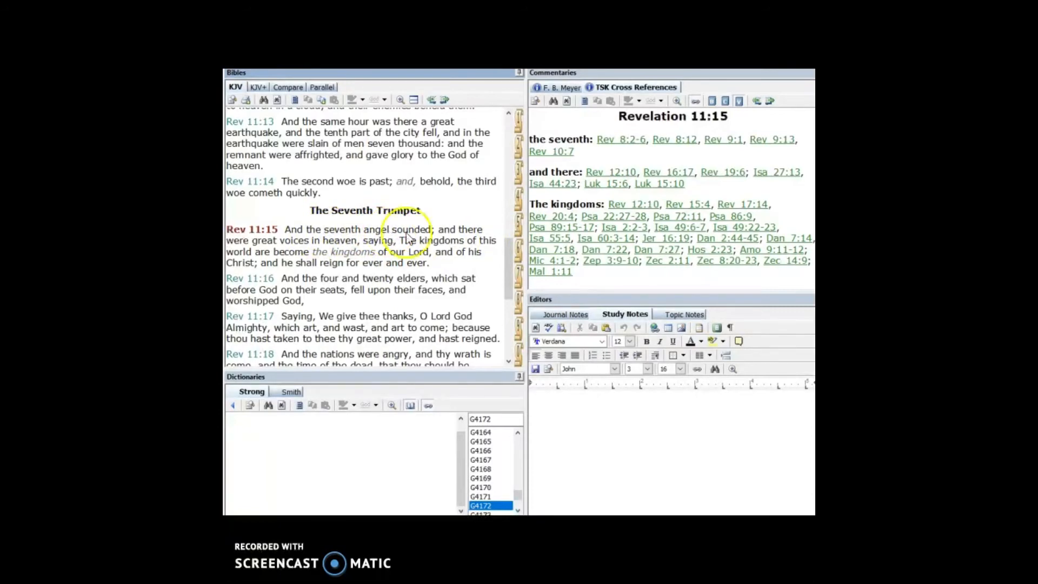
pyautogui.moveTo(550, 151)
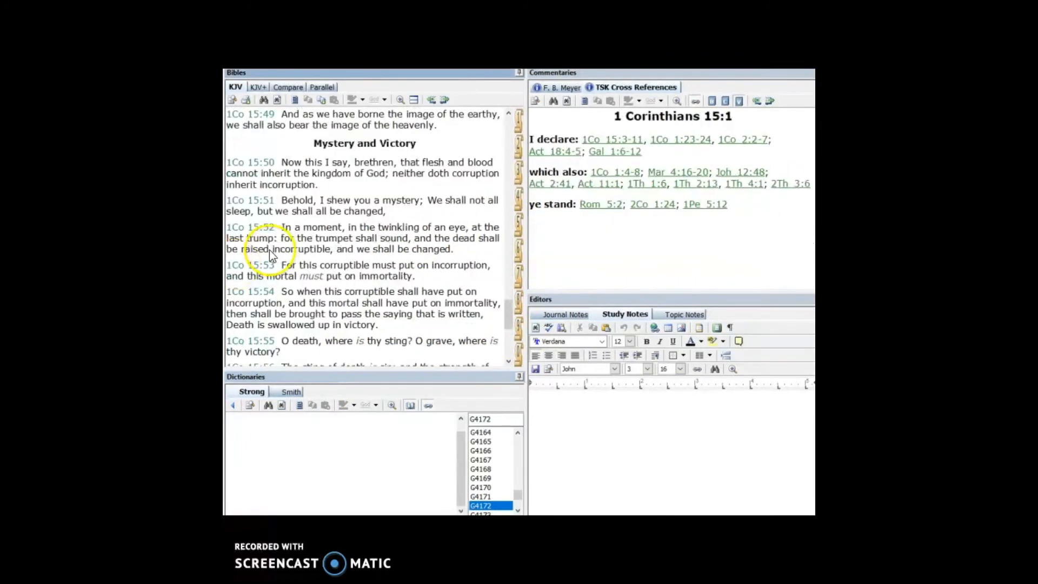
pyautogui.moveTo(435, 156)
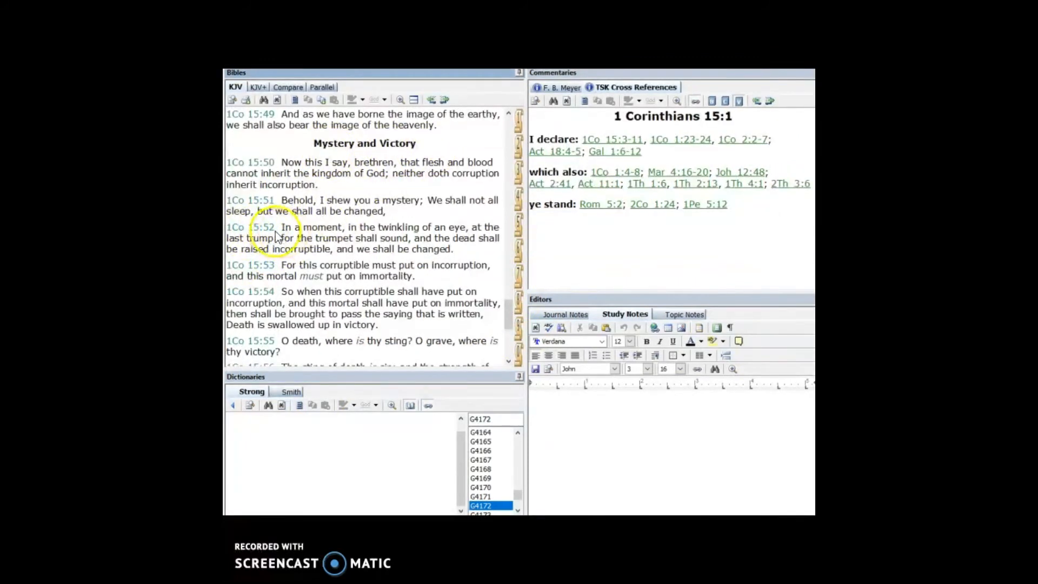
pyautogui.moveTo(270, 237)
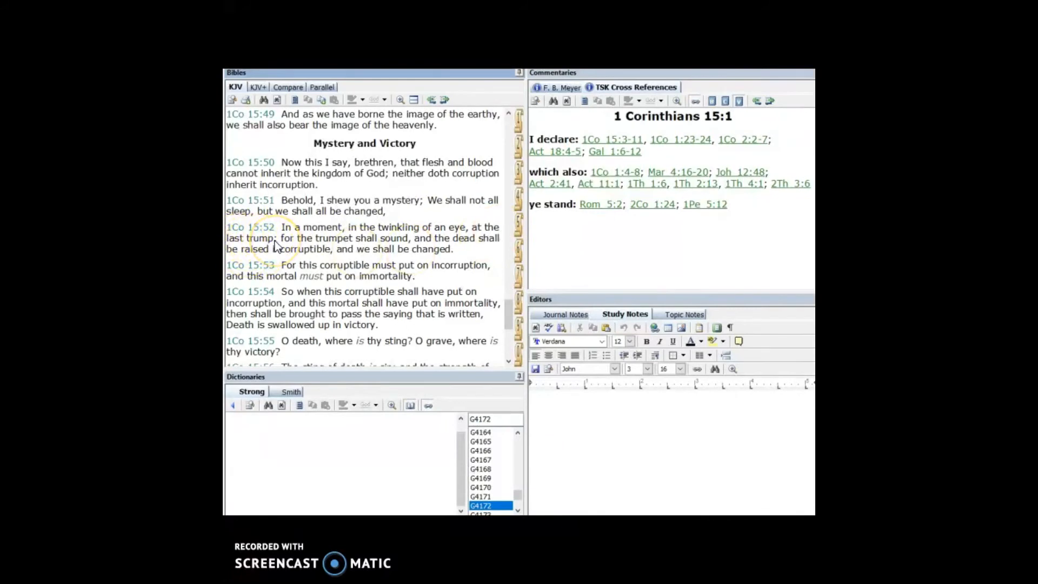
pyautogui.moveTo(441, 249)
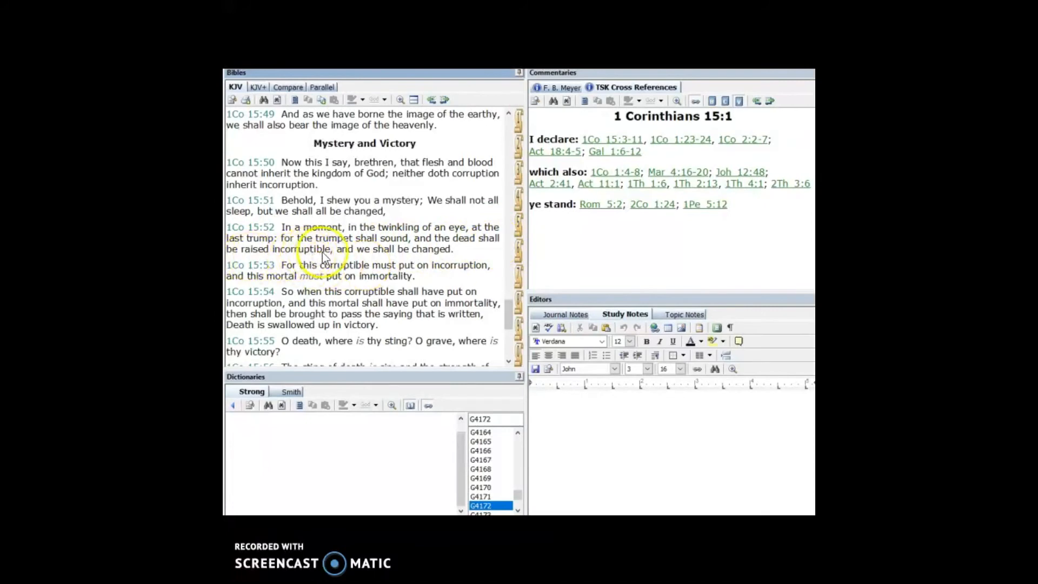
pyautogui.moveTo(457, 254)
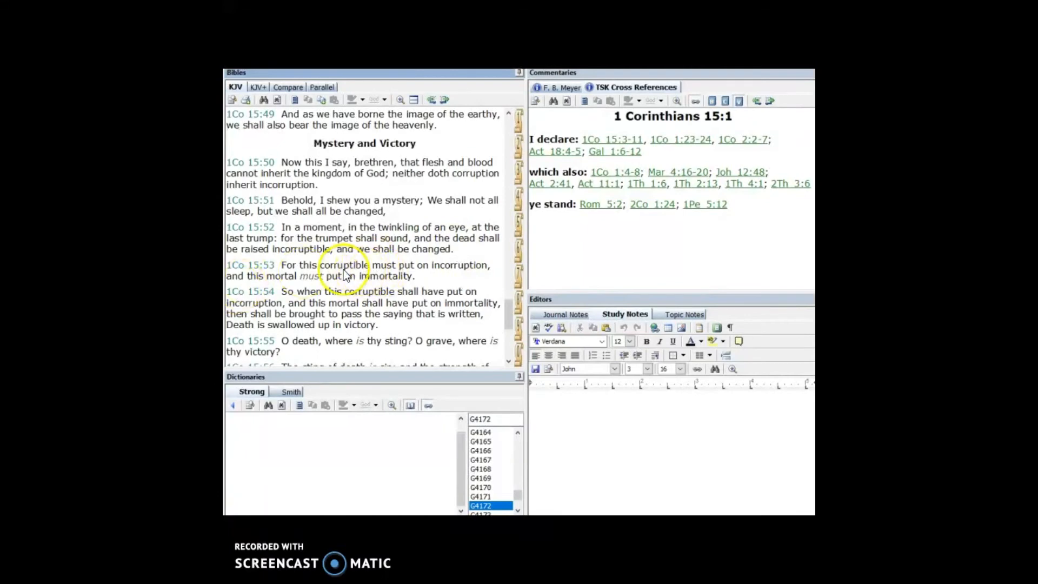
pyautogui.moveTo(417, 272)
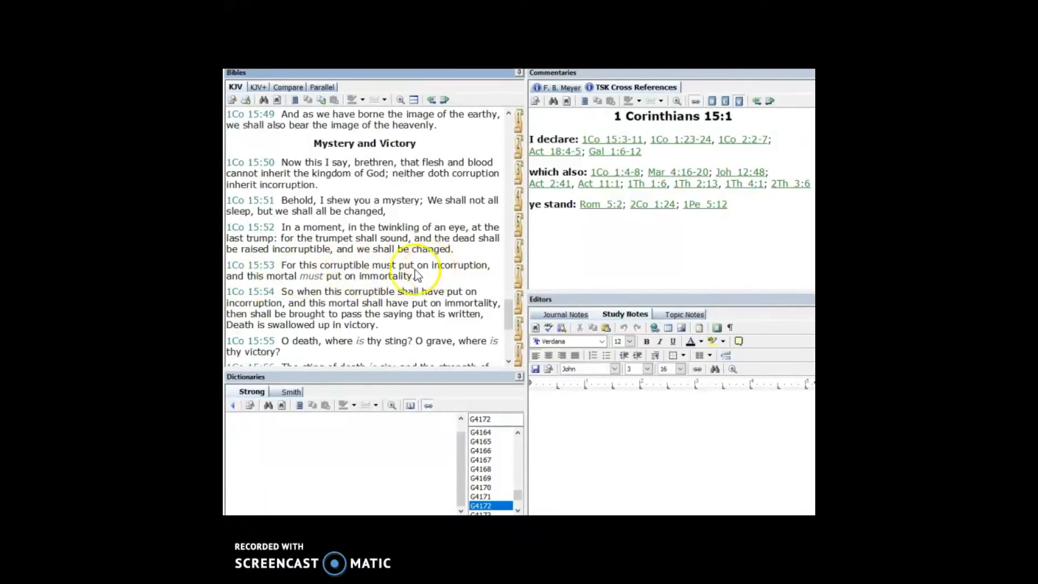
pyautogui.moveTo(457, 271)
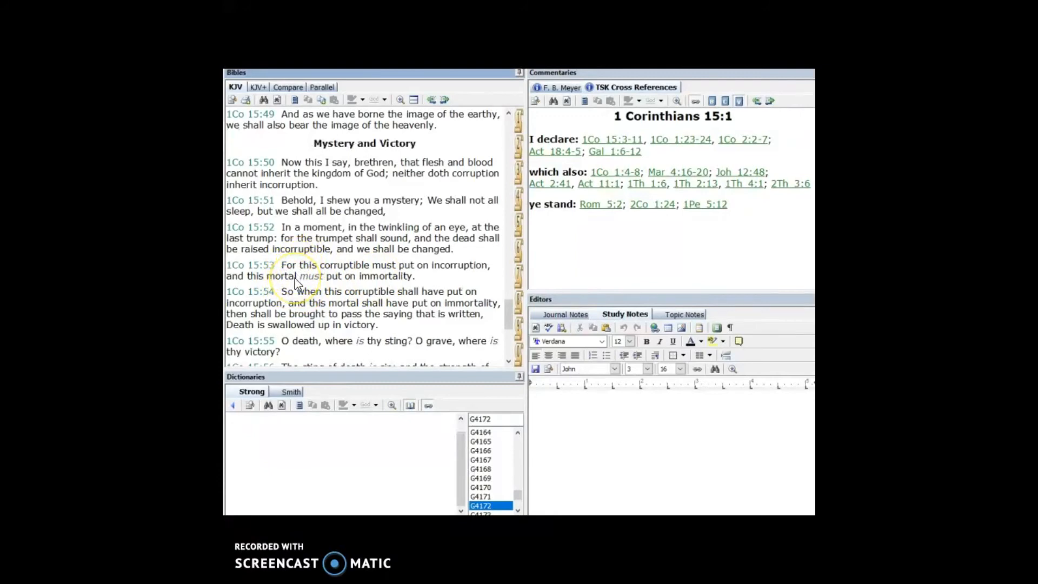
pyautogui.moveTo(279, 283)
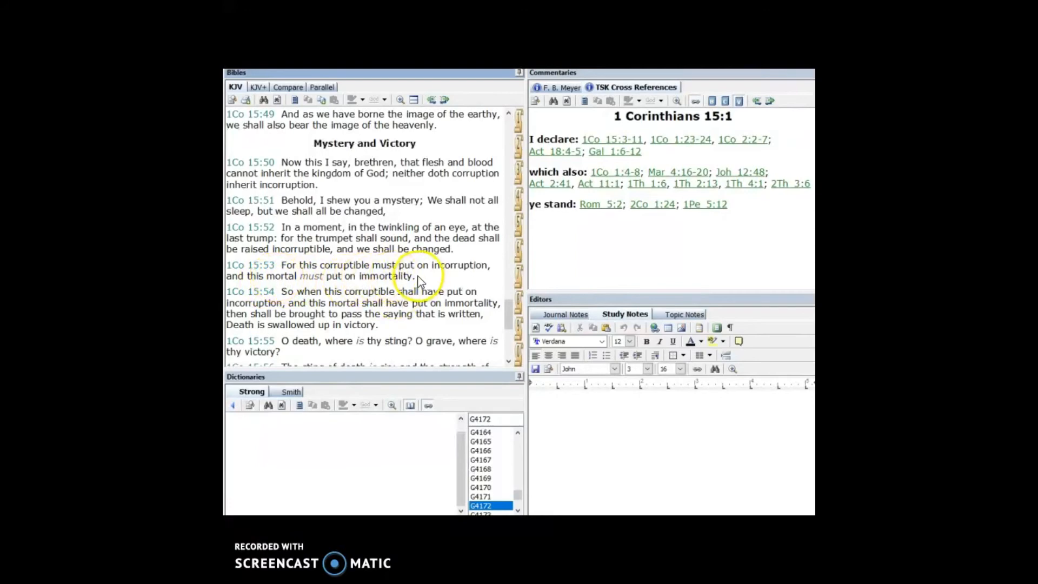
pyautogui.moveTo(410, 284)
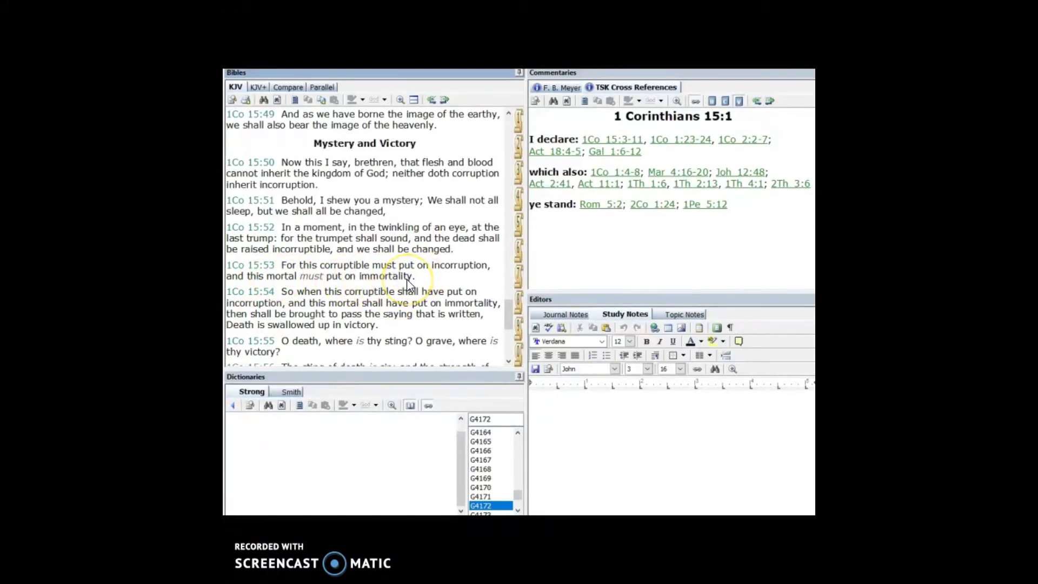
pyautogui.moveTo(344, 160)
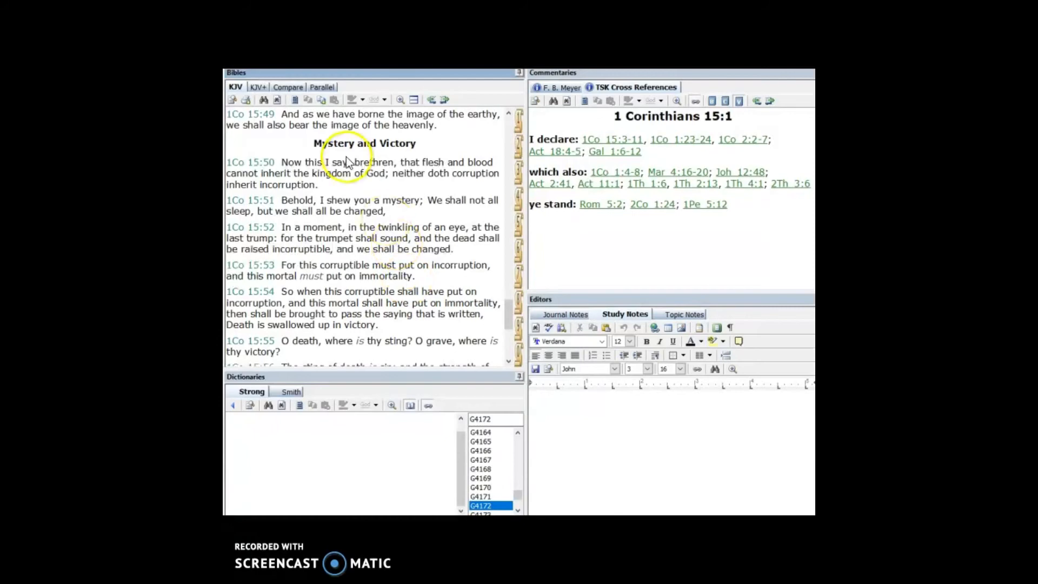
pyautogui.moveTo(401, 282)
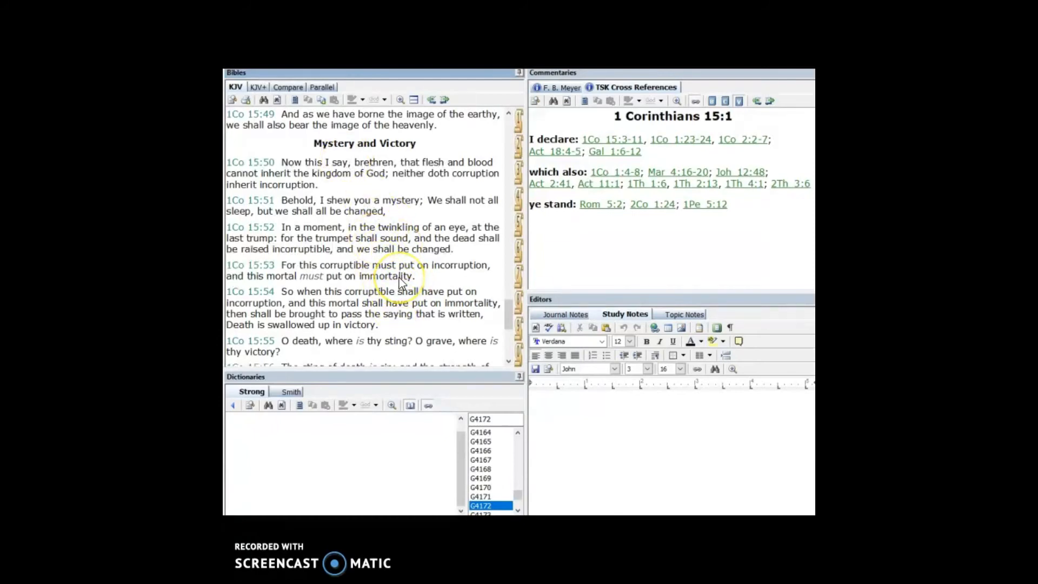